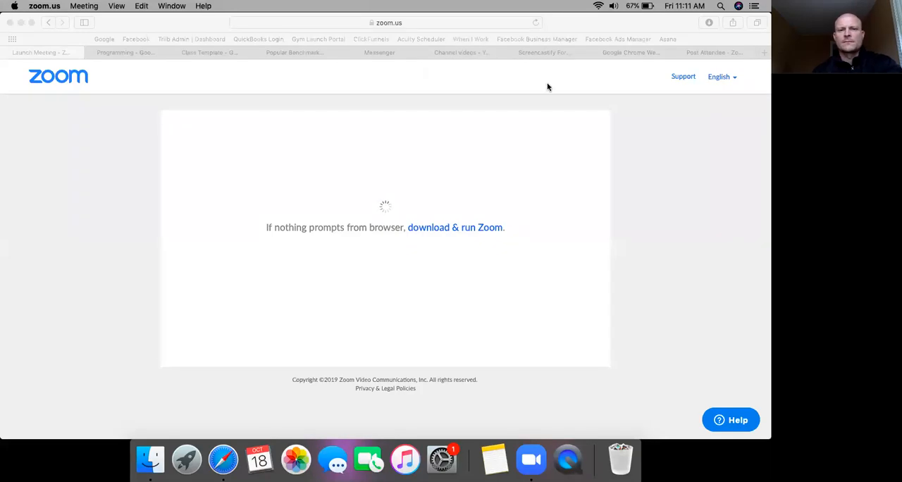
mouse_move(528, 91)
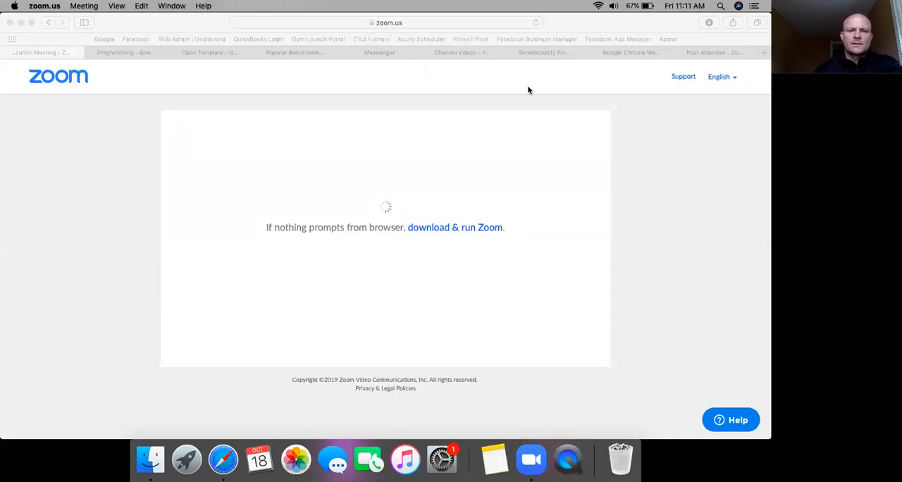
Bring up the Programming › Large Group folder in Google Drive
left_click(125, 52)
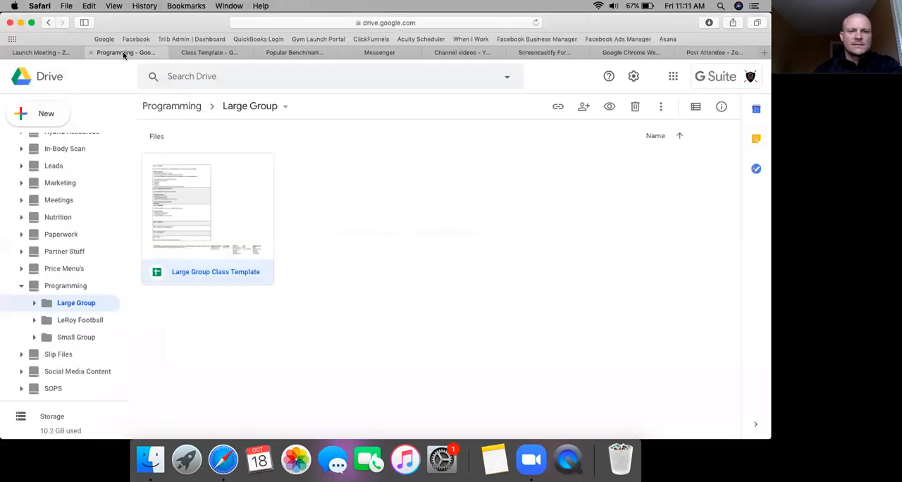
mouse_move(208, 52)
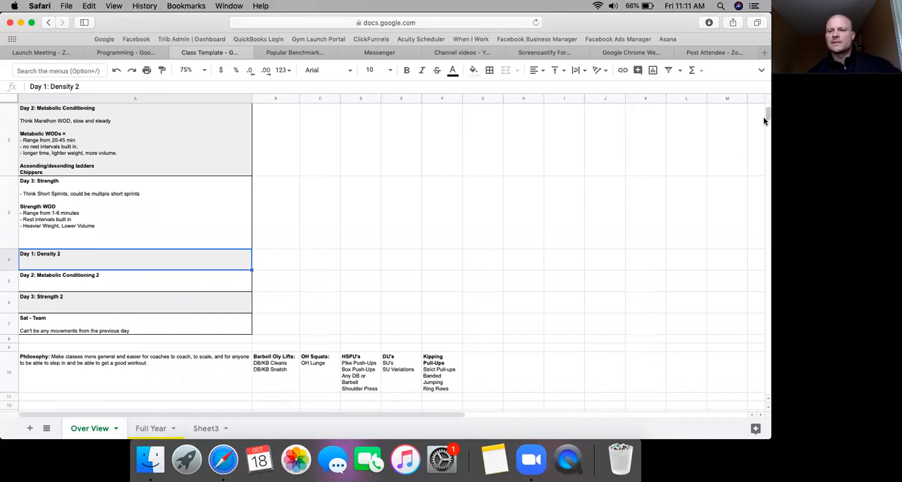
scroll("up", 3)
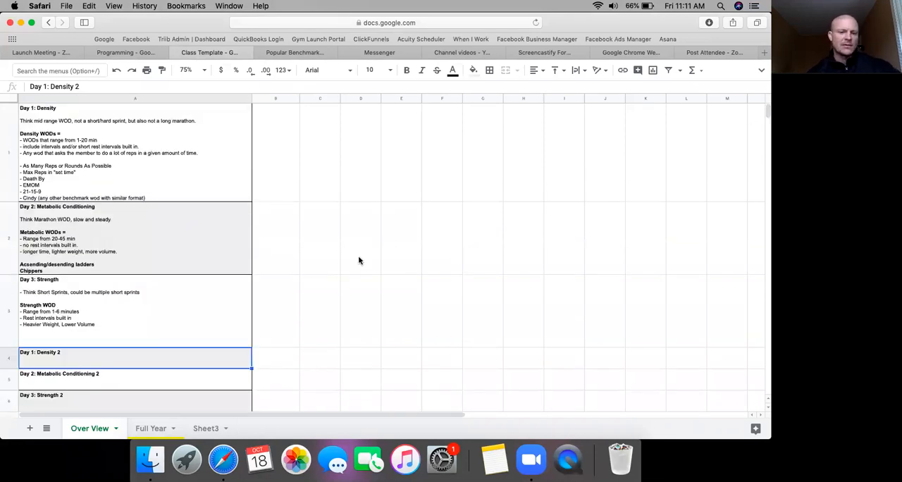
mouse_move(349, 272)
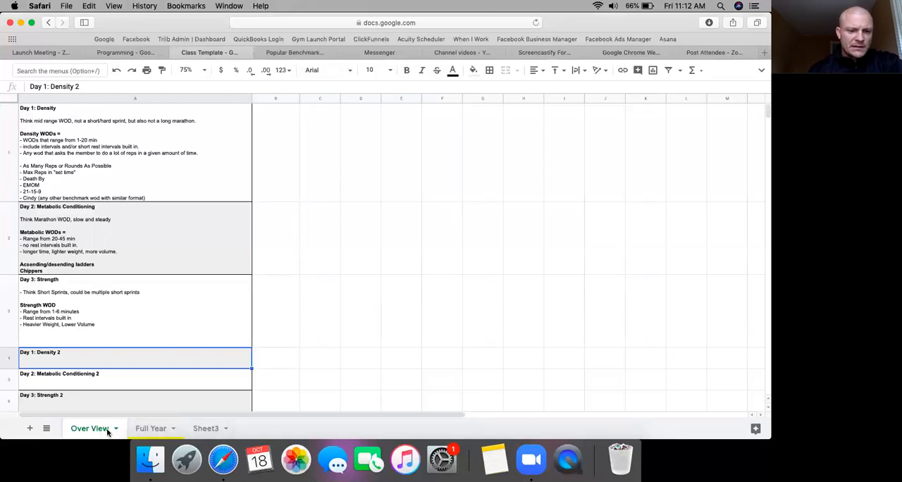
mouse_move(66, 149)
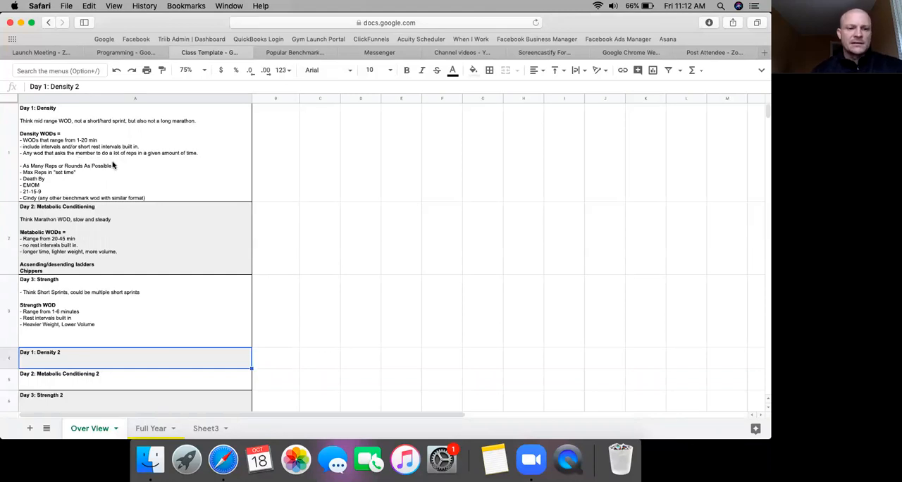
mouse_move(137, 171)
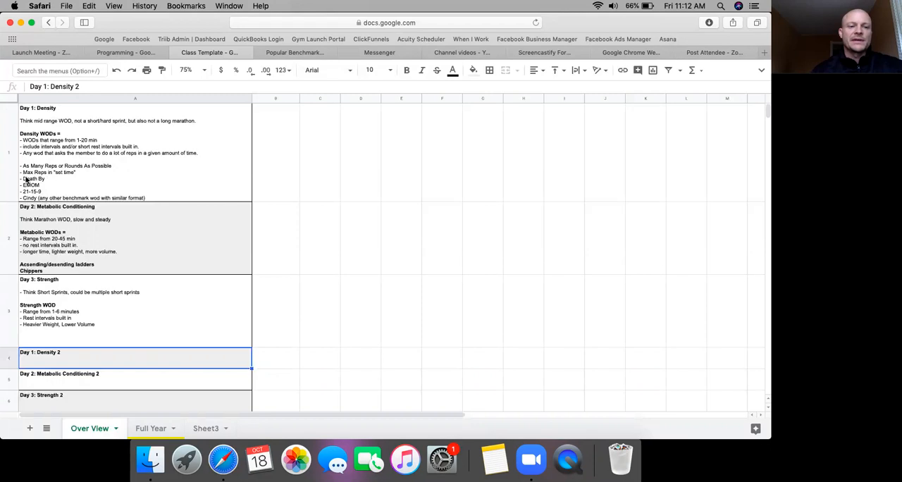
mouse_move(129, 182)
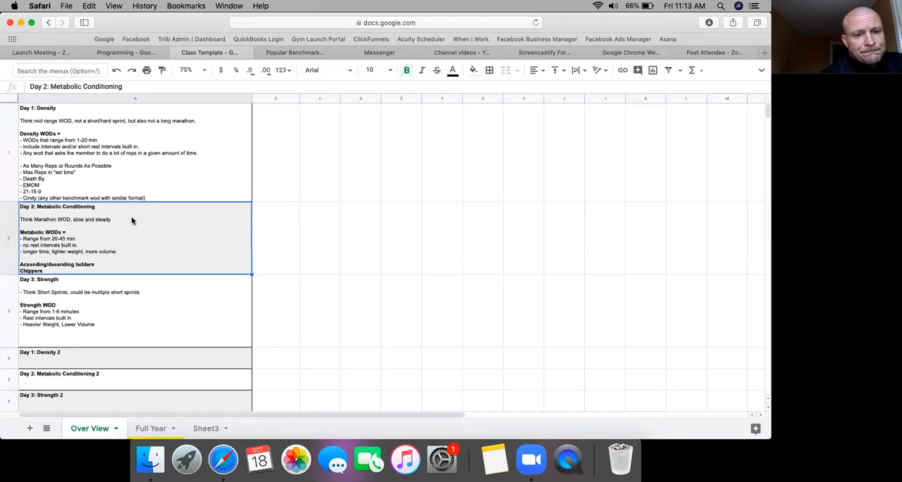
left_click(134, 151)
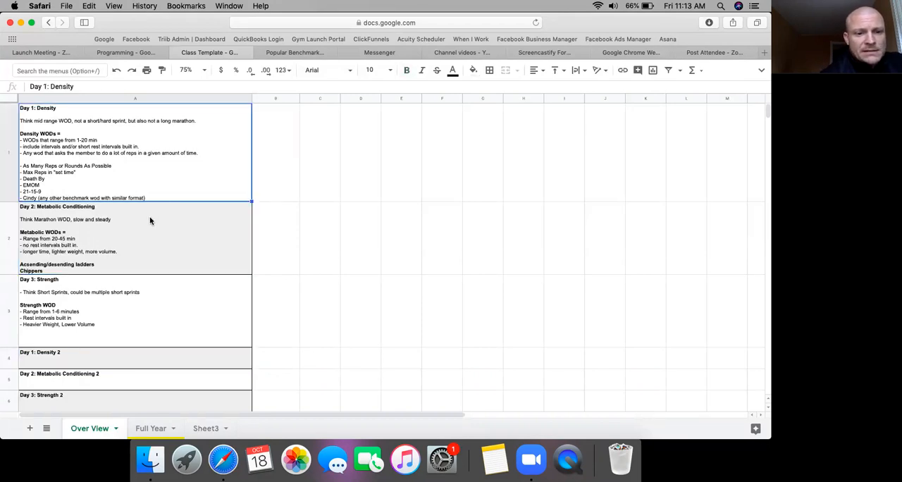
left_click(159, 313)
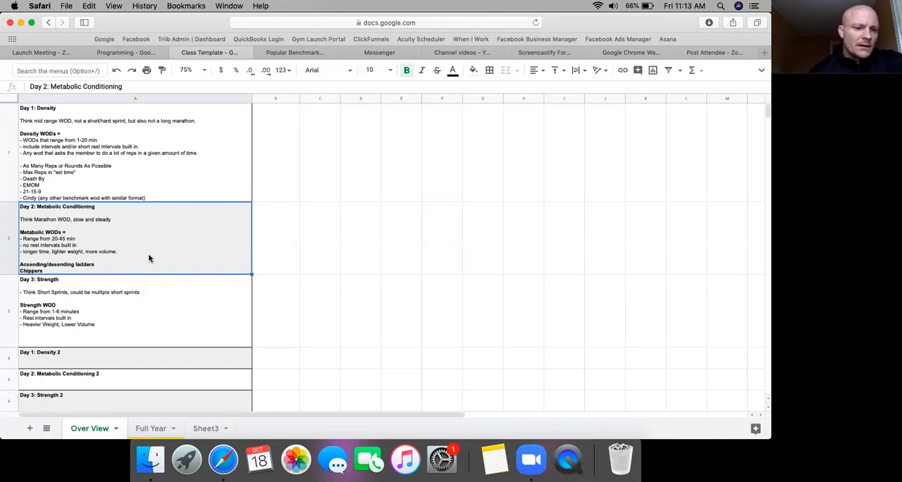
mouse_move(161, 226)
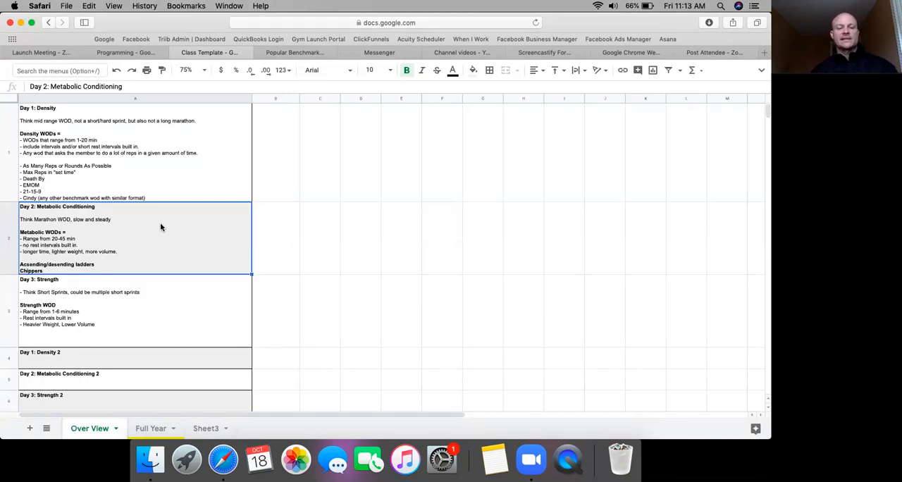
mouse_move(49, 276)
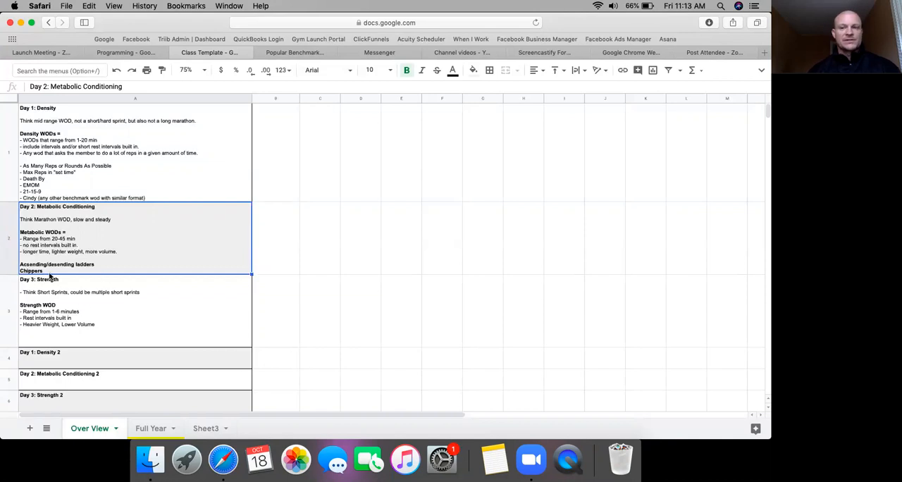
mouse_move(86, 291)
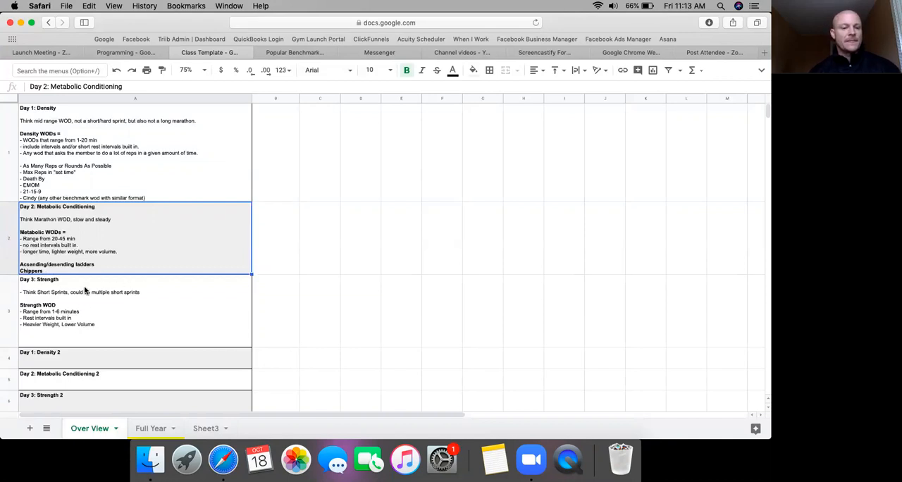
mouse_move(125, 292)
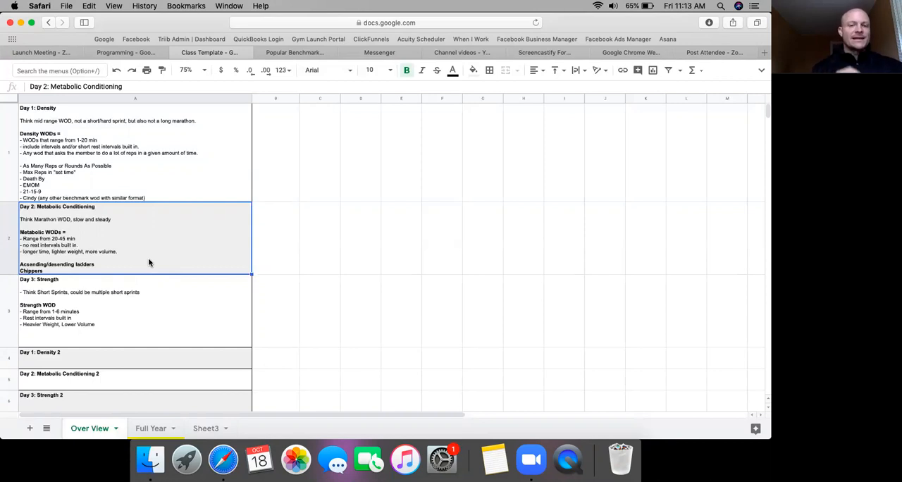
mouse_move(151, 282)
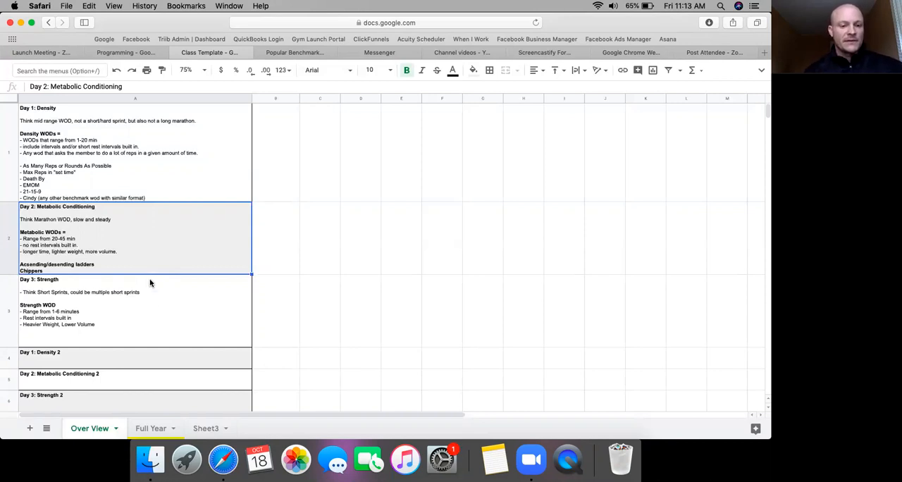
left_click(155, 310)
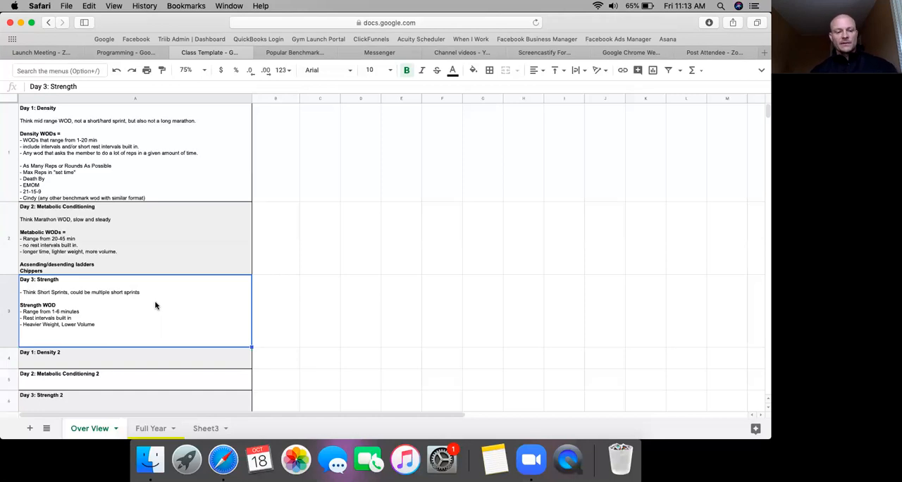
mouse_move(79, 426)
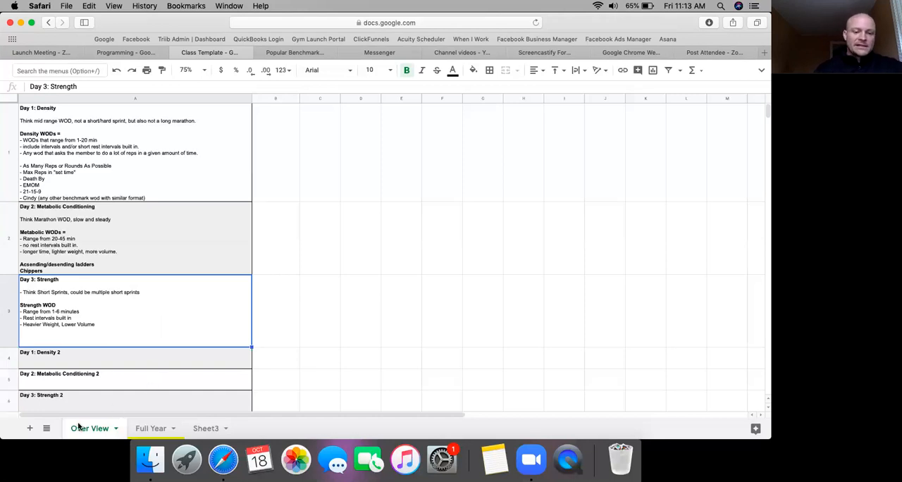
mouse_move(113, 408)
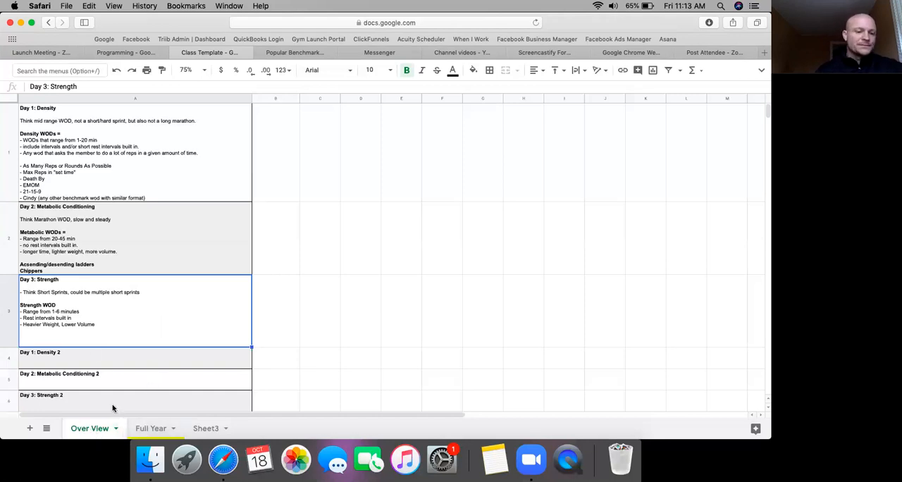
mouse_move(70, 359)
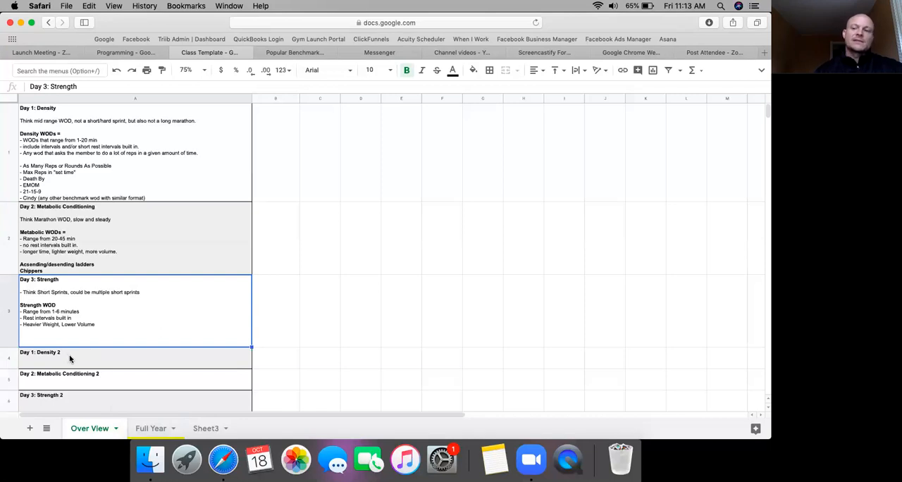
mouse_move(94, 382)
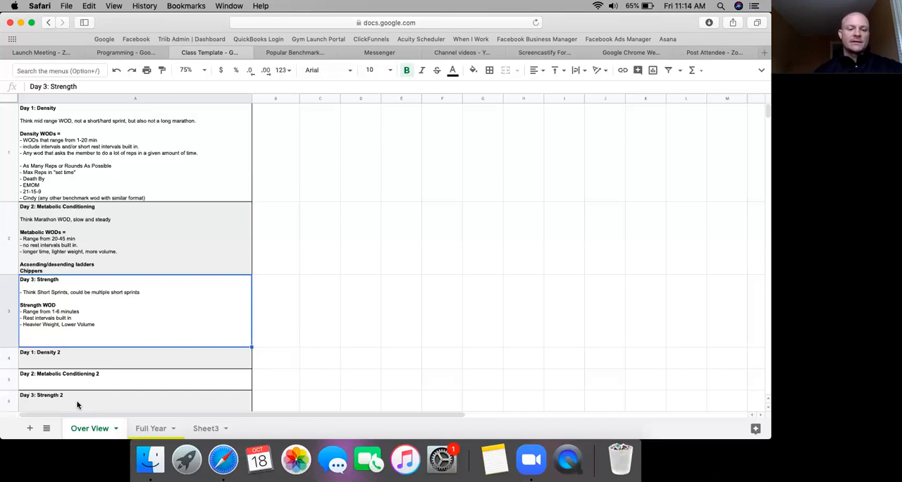
mouse_move(138, 370)
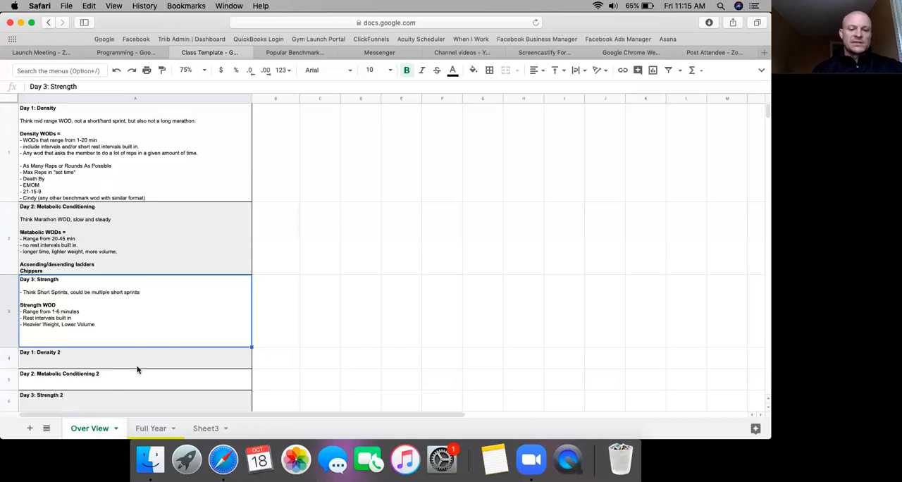
left_click(151, 428)
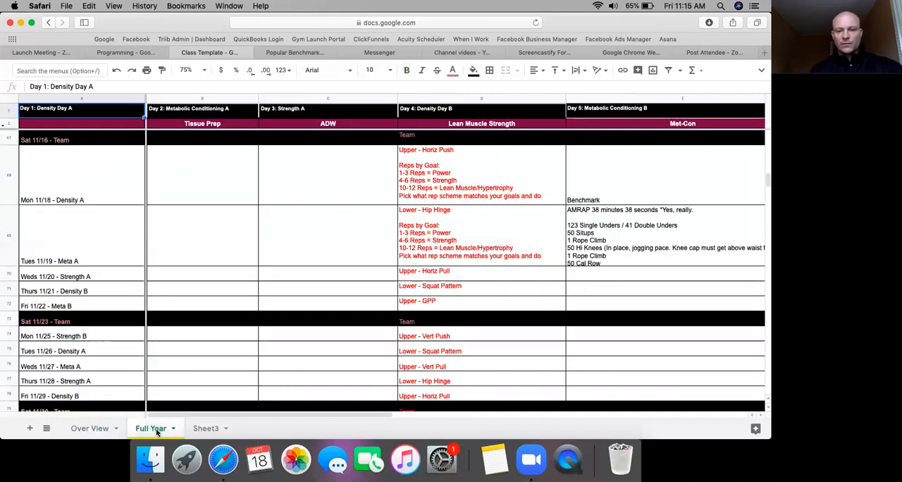
mouse_move(306, 332)
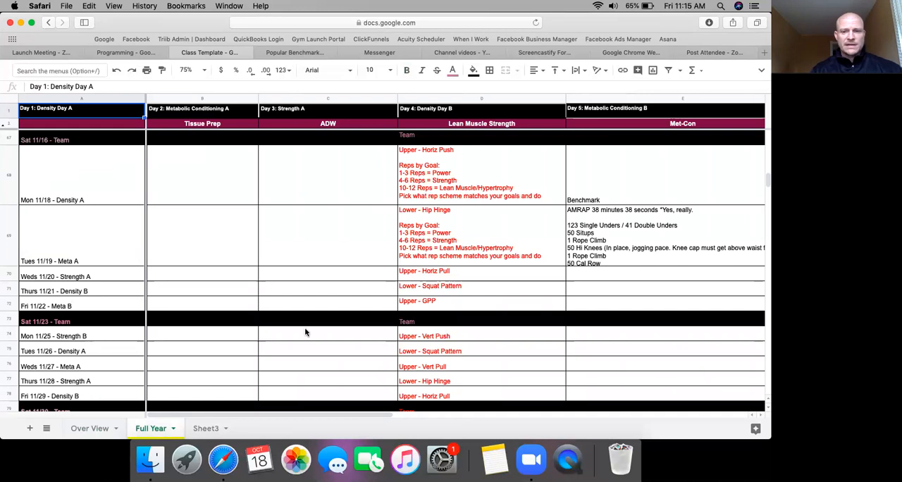
mouse_move(85, 201)
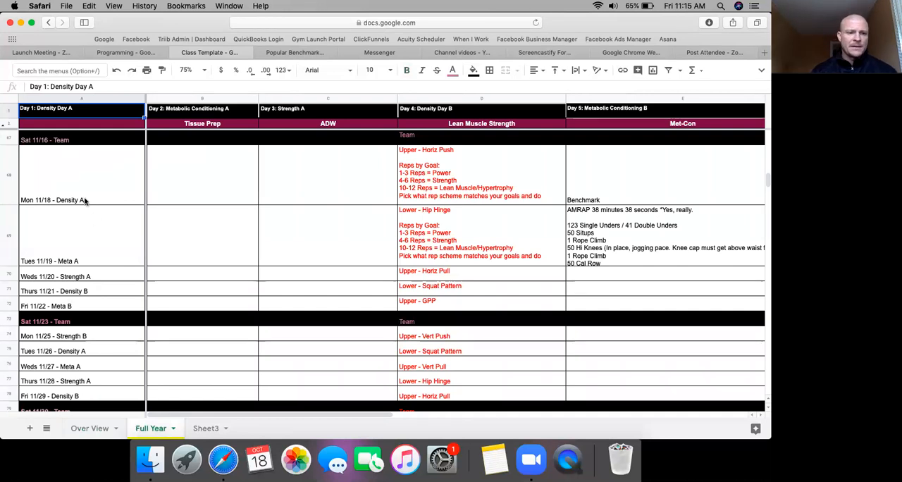
mouse_move(61, 269)
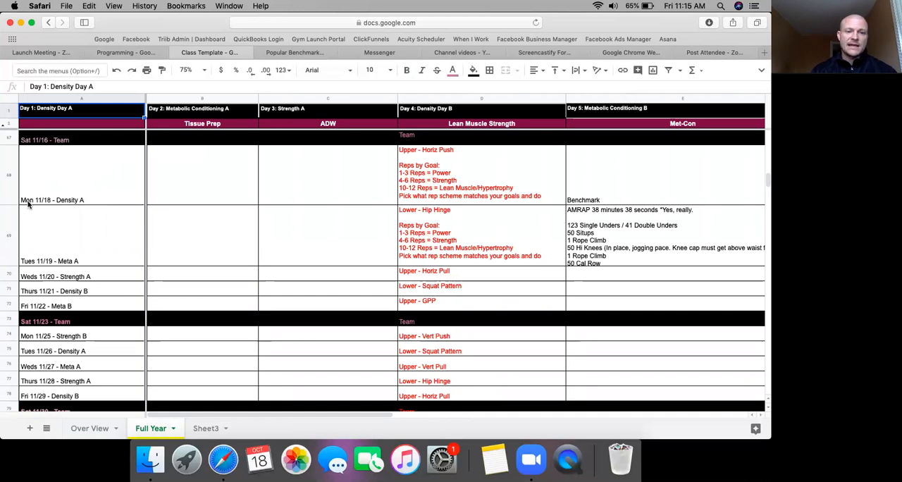
mouse_move(44, 210)
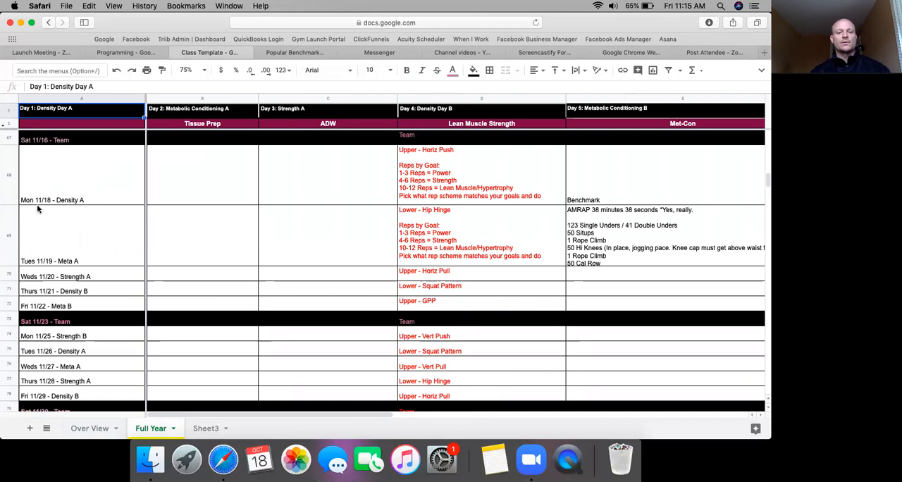
mouse_move(47, 208)
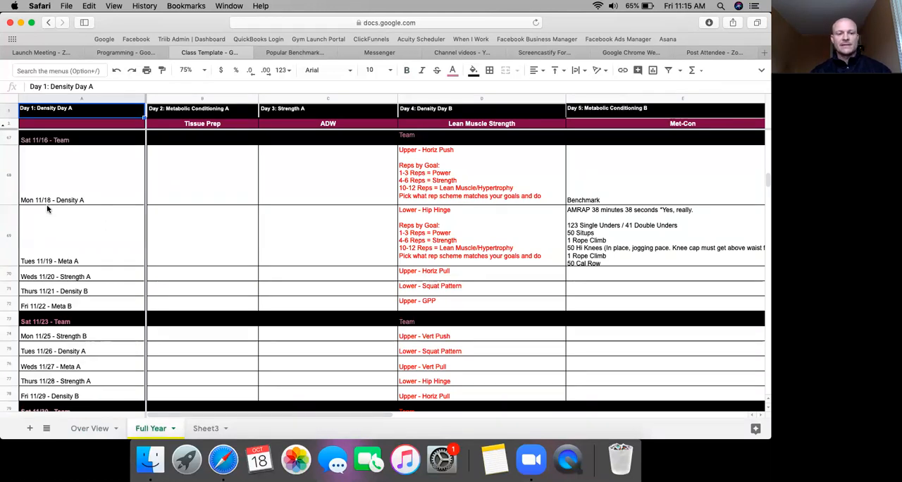
mouse_move(67, 210)
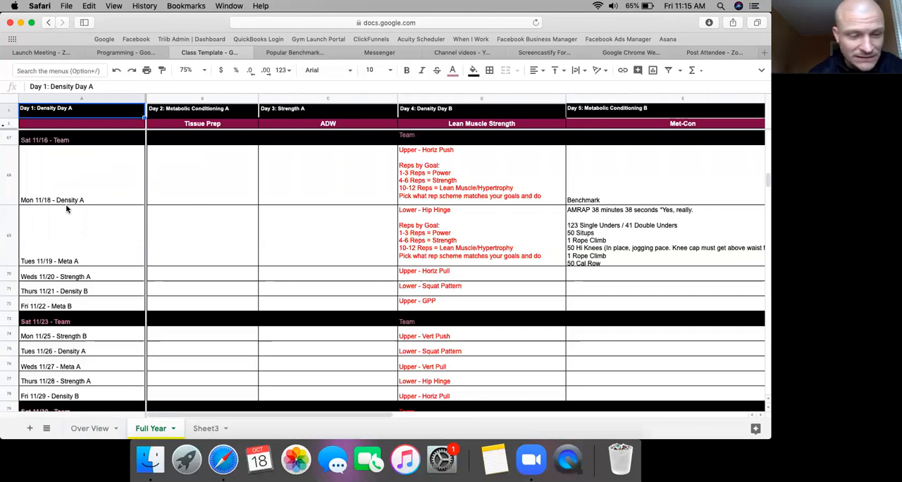
mouse_move(67, 230)
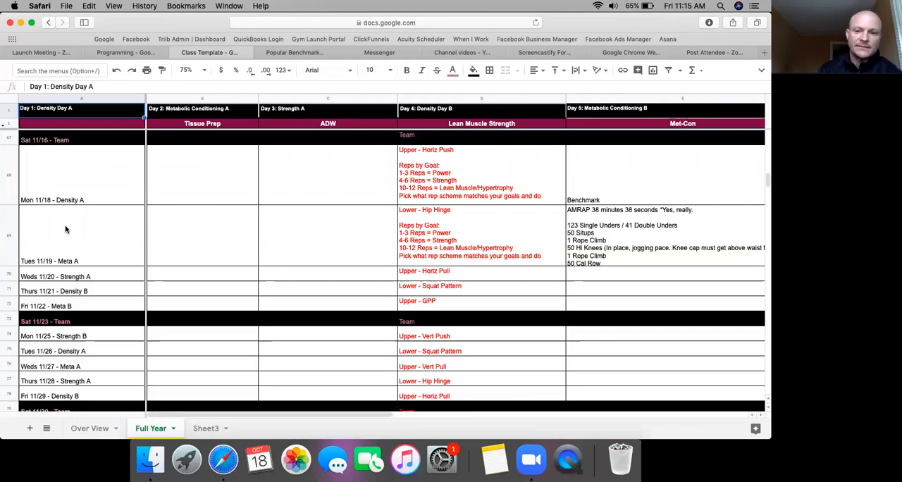
mouse_move(67, 266)
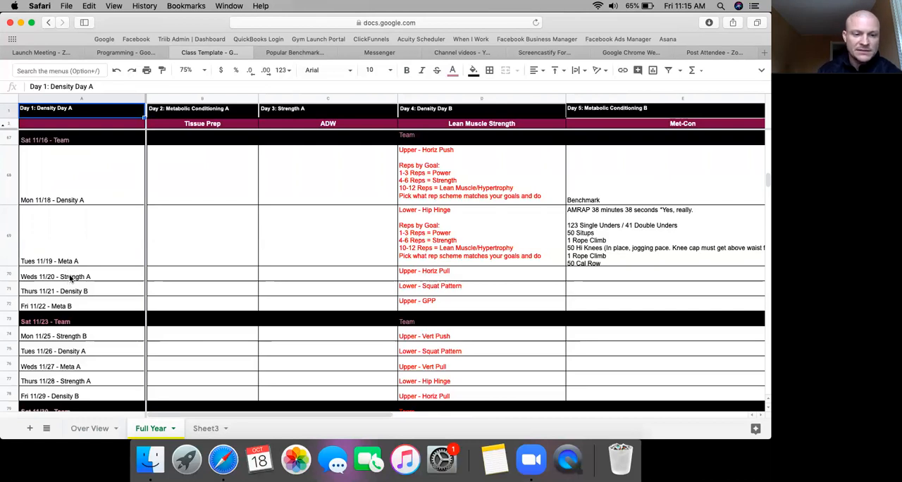
mouse_move(114, 241)
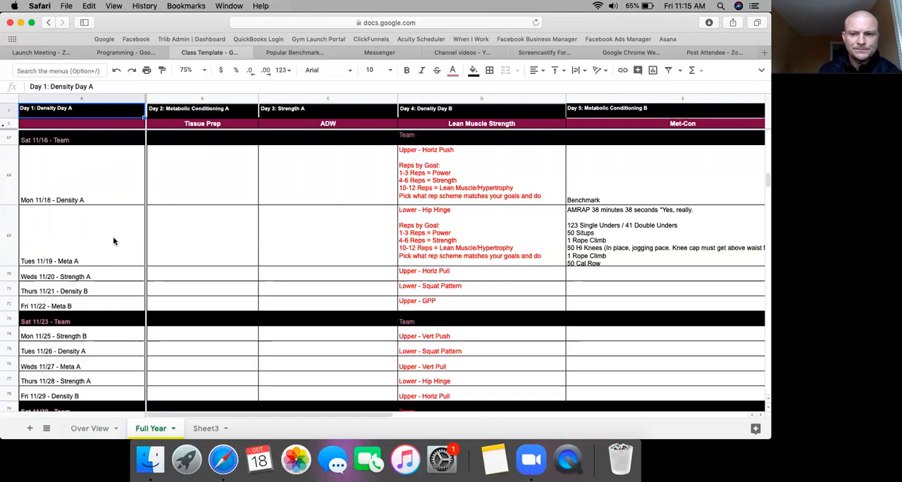
mouse_move(33, 226)
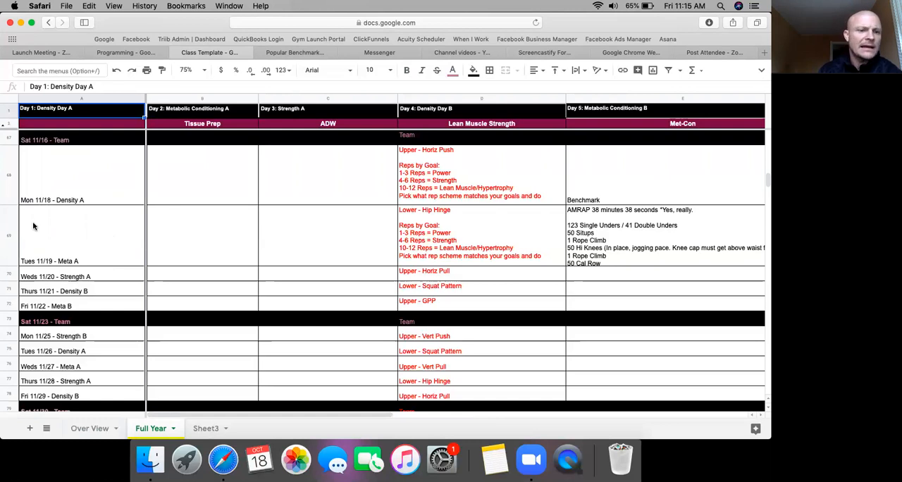
mouse_move(44, 207)
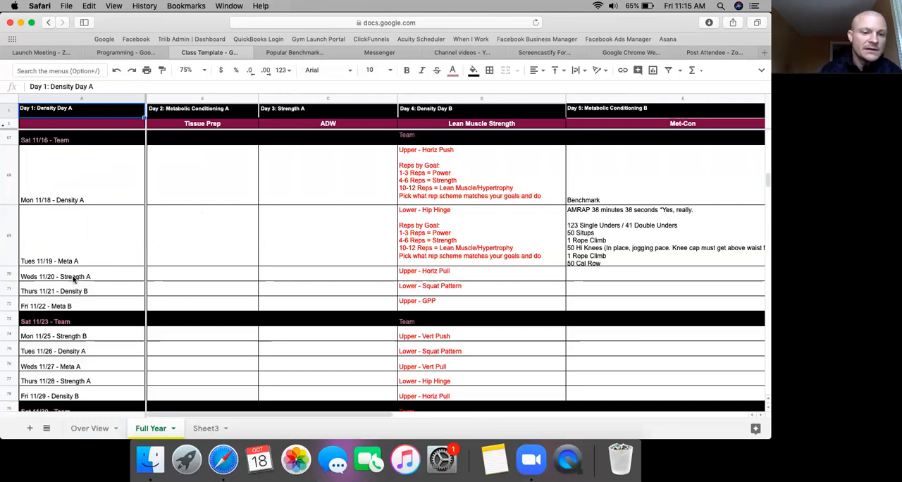
mouse_move(97, 241)
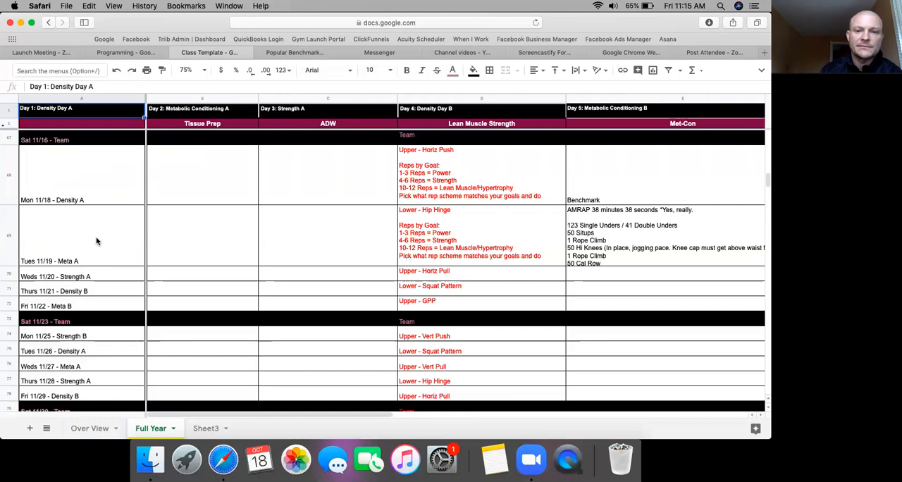
mouse_move(289, 134)
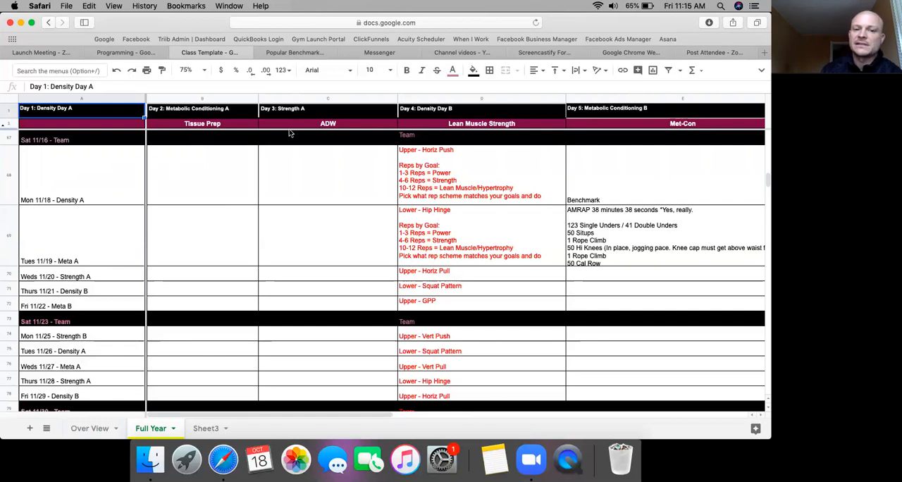
mouse_move(656, 129)
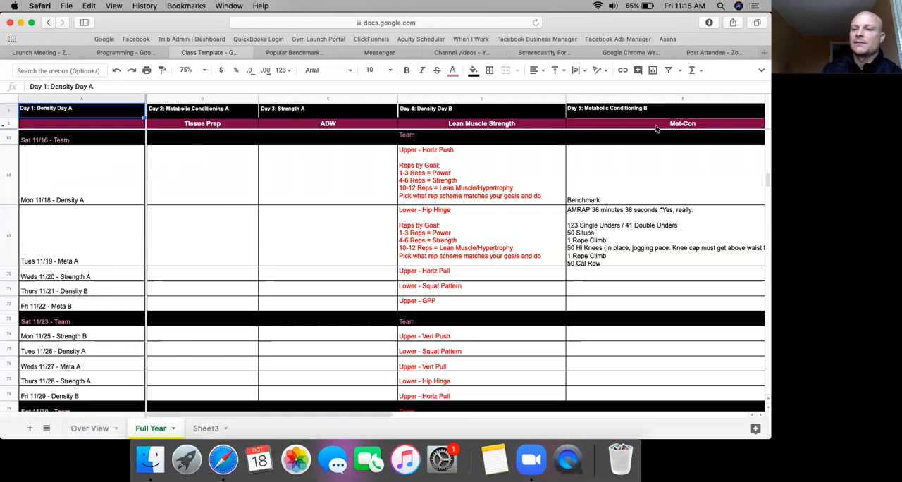
mouse_move(223, 125)
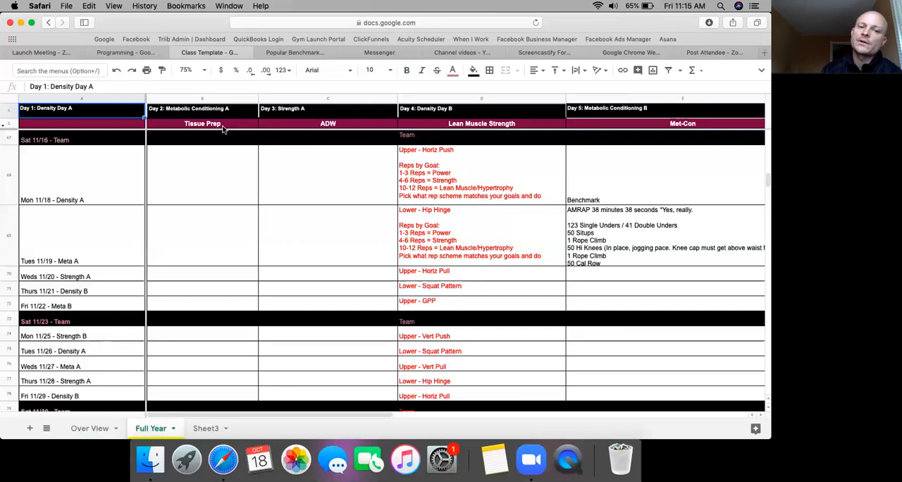
mouse_move(344, 128)
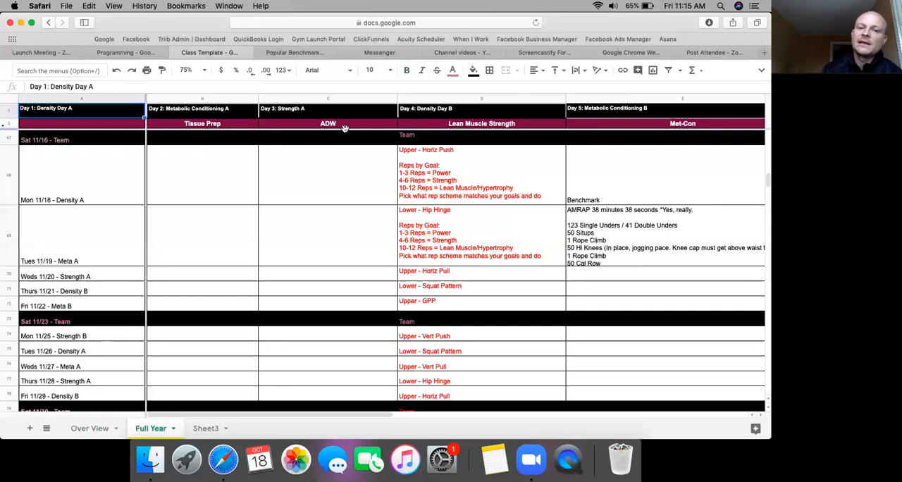
mouse_move(521, 125)
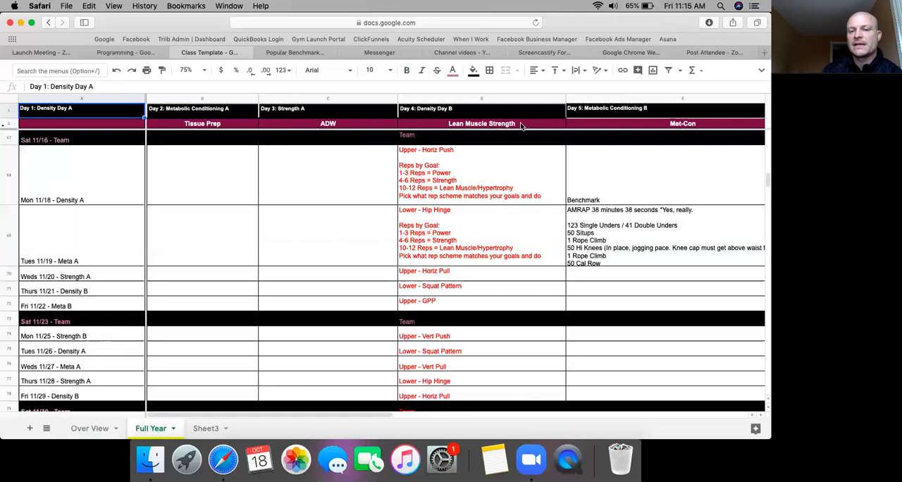
mouse_move(337, 364)
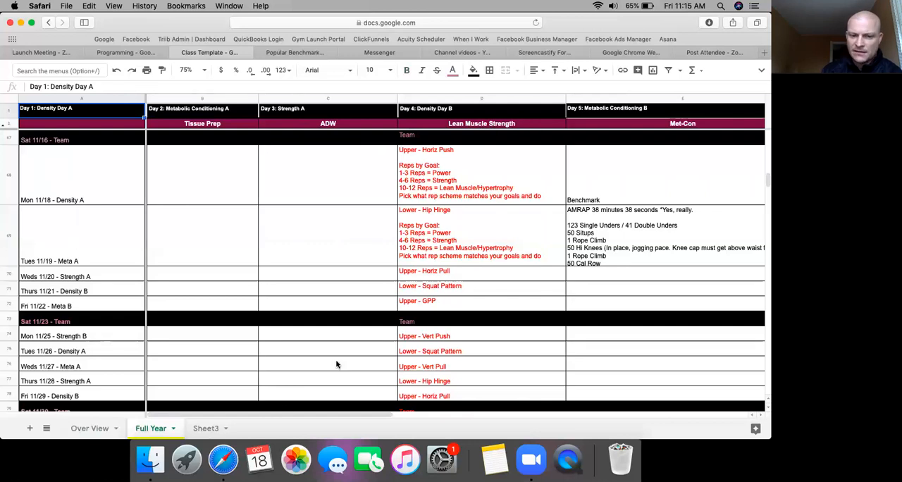
Scroll the Full Year sheet to rows 68–80, Mon 11/18 through Sat 11/30
scroll("right", 3)
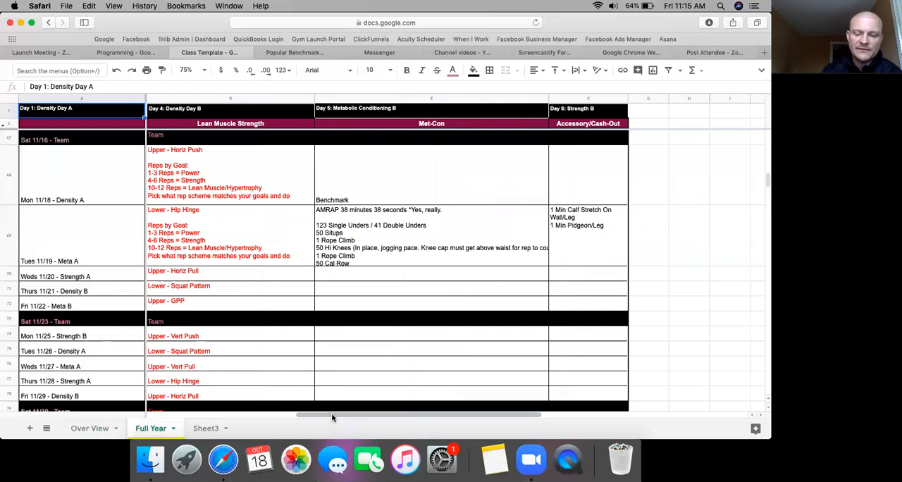
scroll("left", 3)
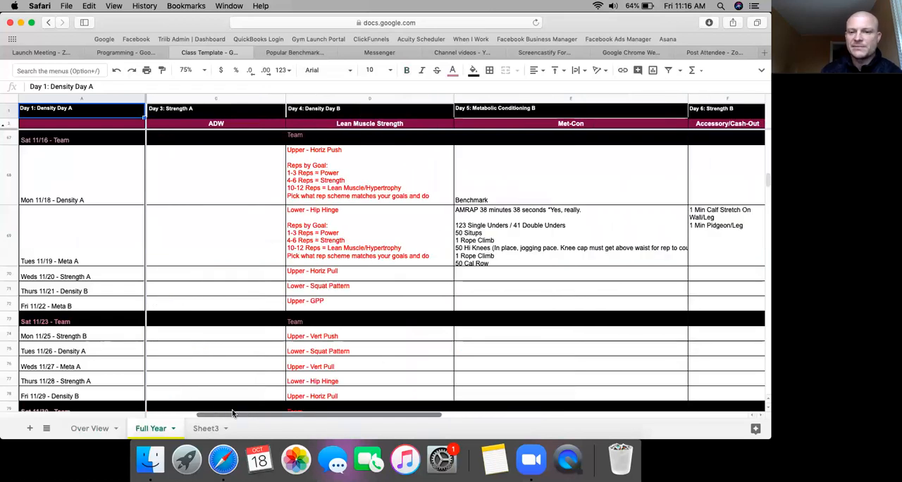
scroll("left", 3)
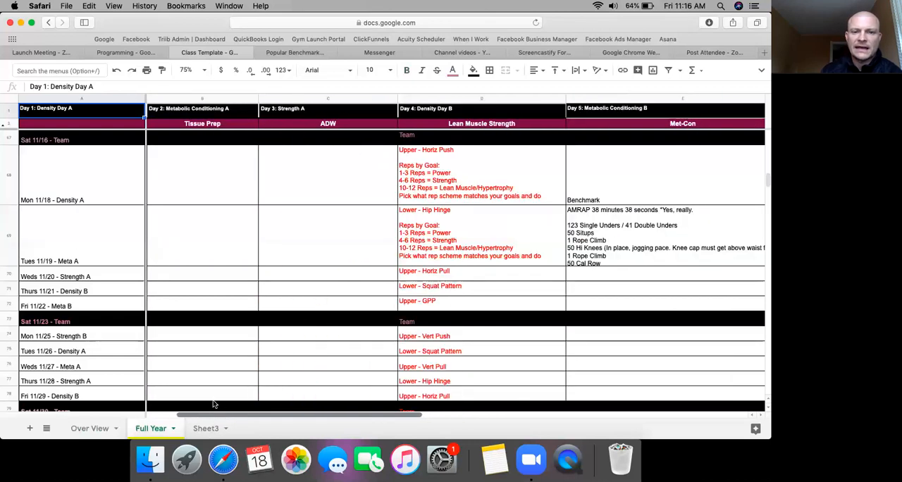
scroll("right", 3)
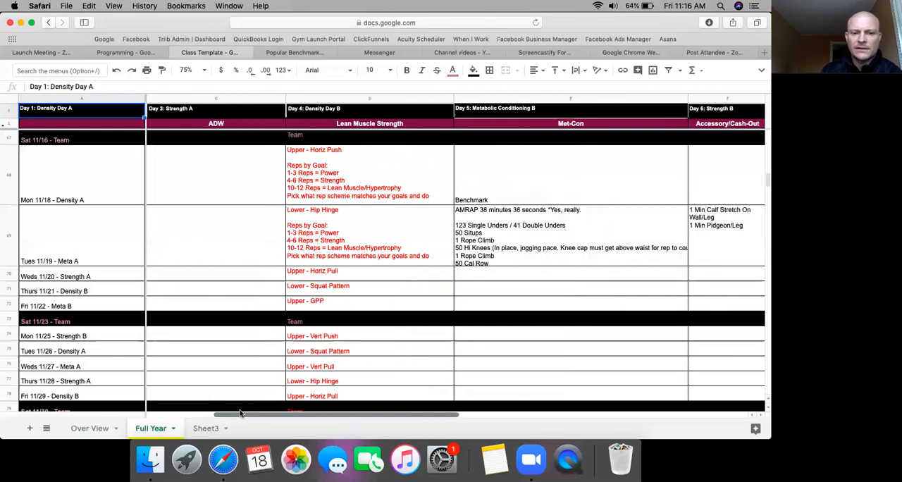
mouse_move(694, 200)
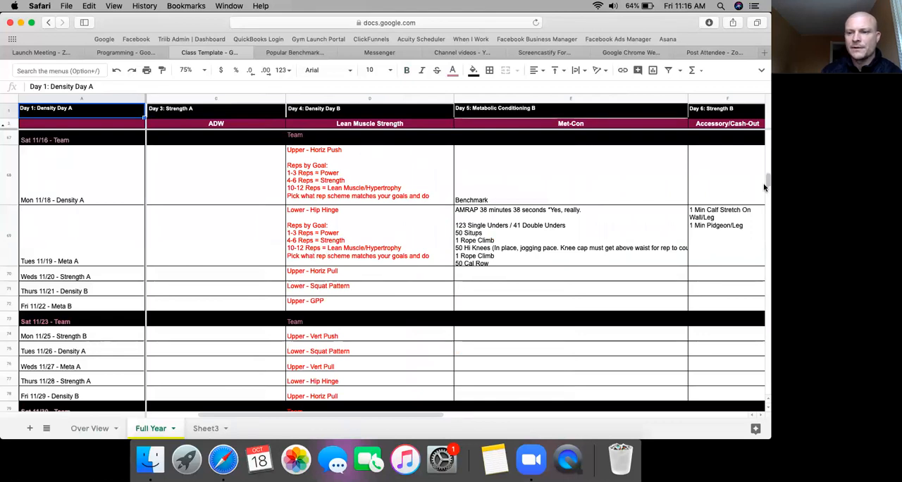
scroll("up", 3)
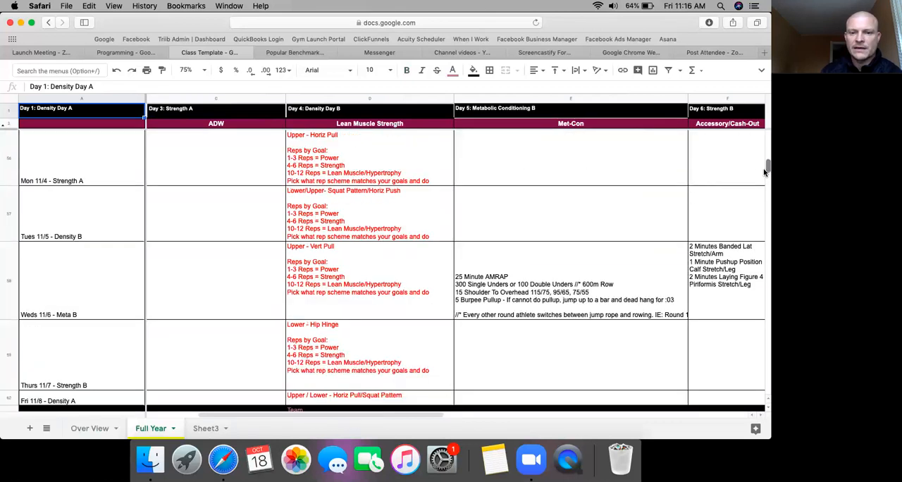
scroll("up", 3)
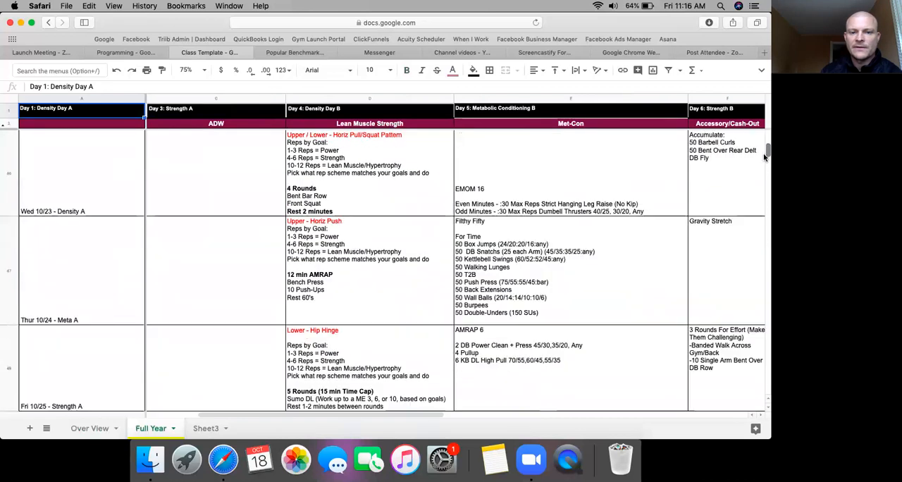
scroll("up", 3)
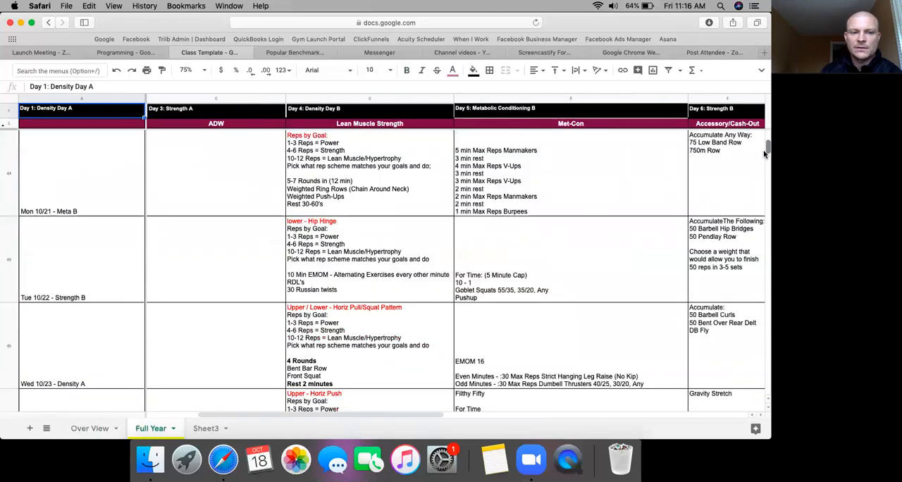
scroll("down", 3)
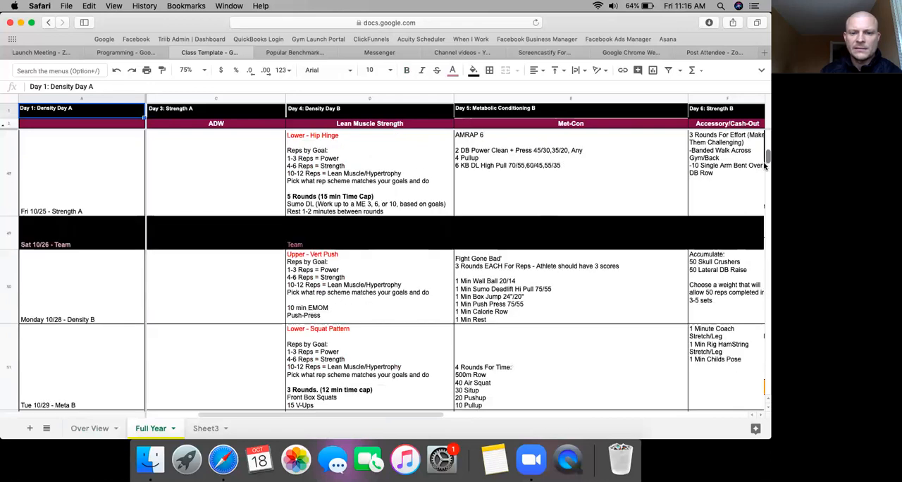
scroll("down", 3)
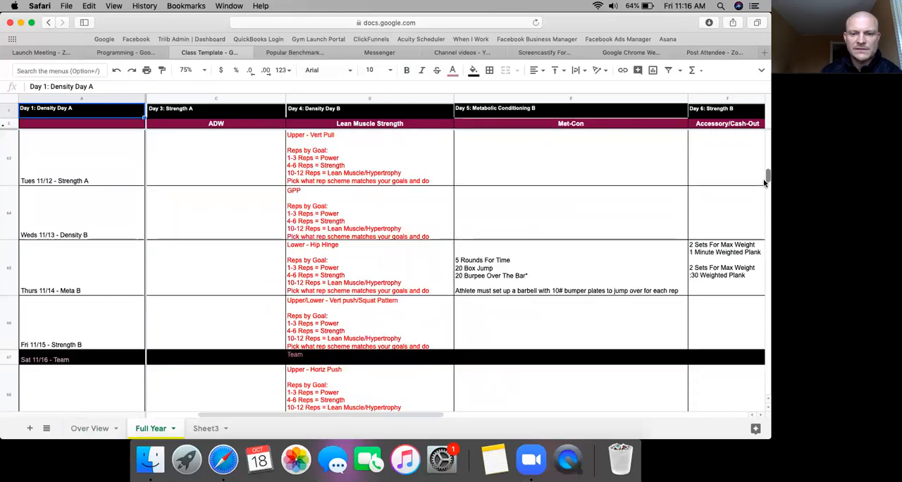
scroll("down", 3)
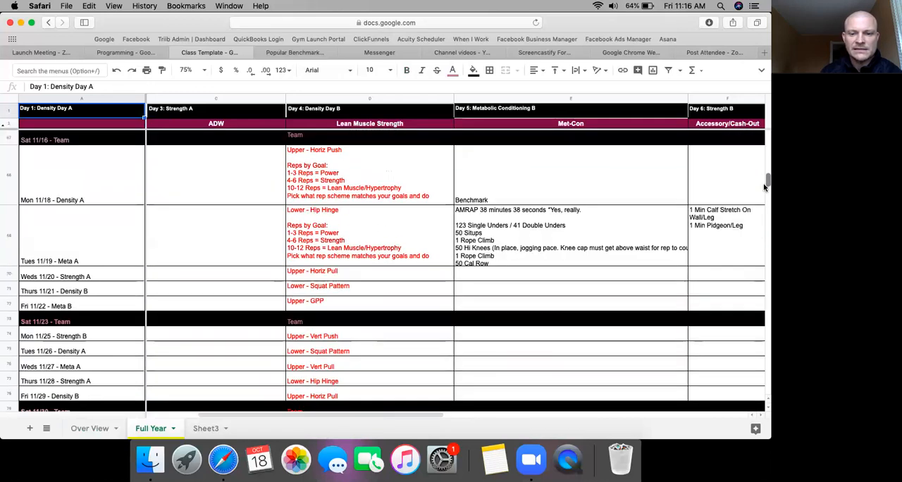
scroll("down", 3)
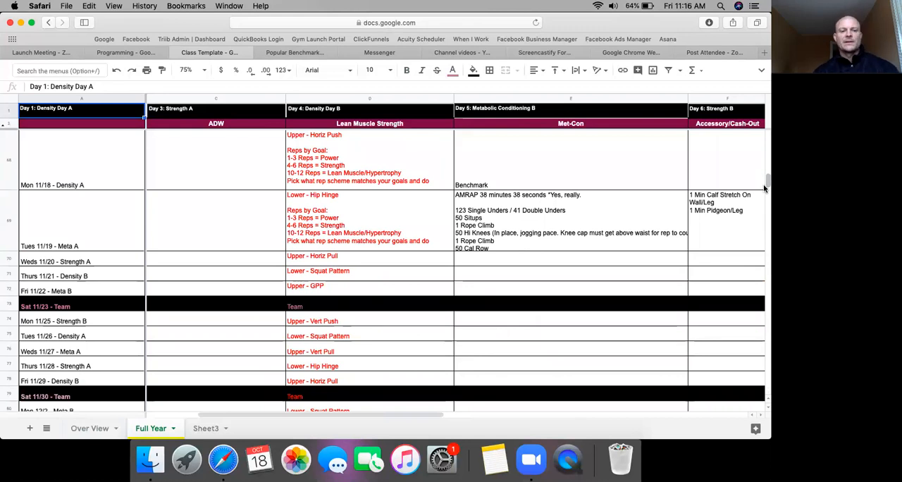
mouse_move(159, 262)
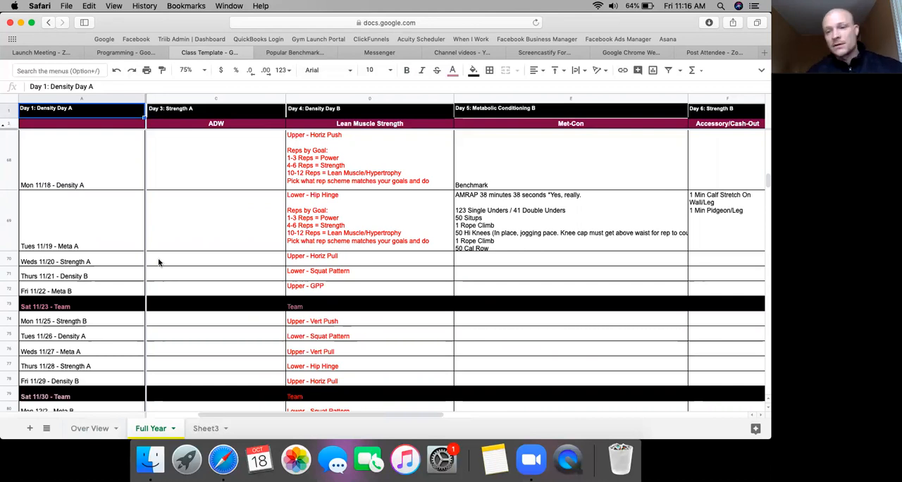
mouse_move(358, 260)
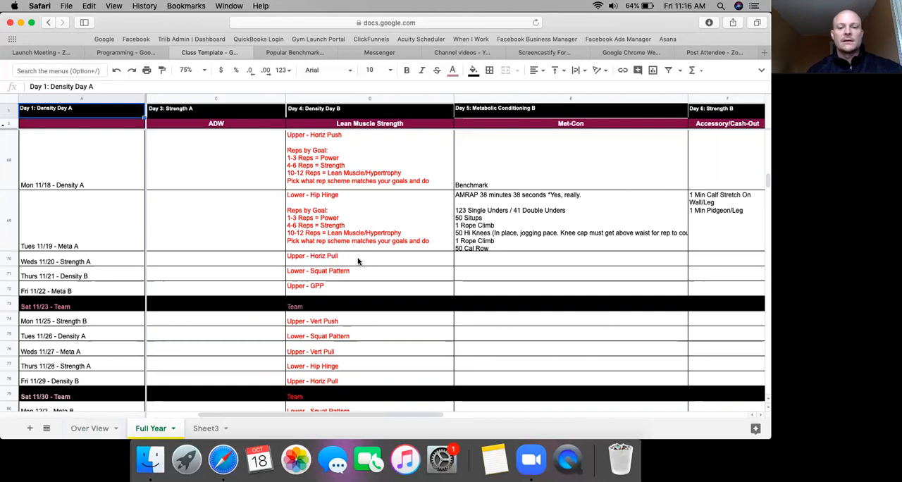
mouse_move(350, 125)
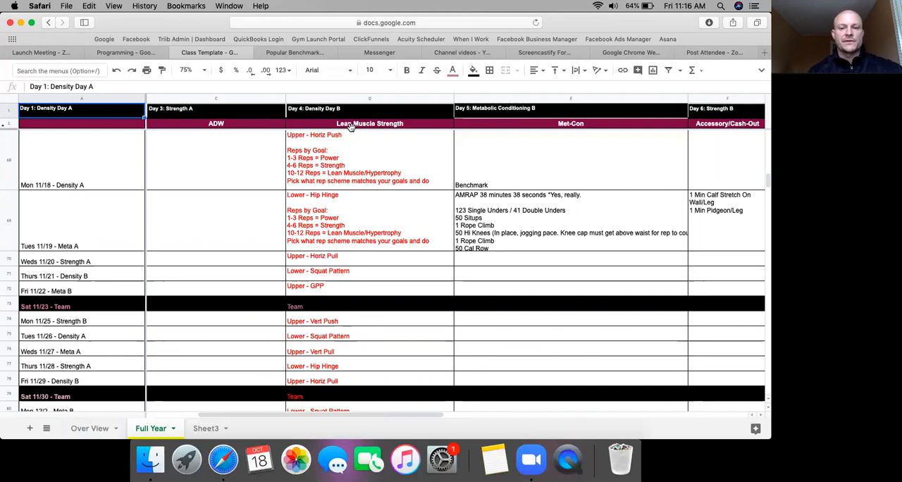
mouse_move(352, 264)
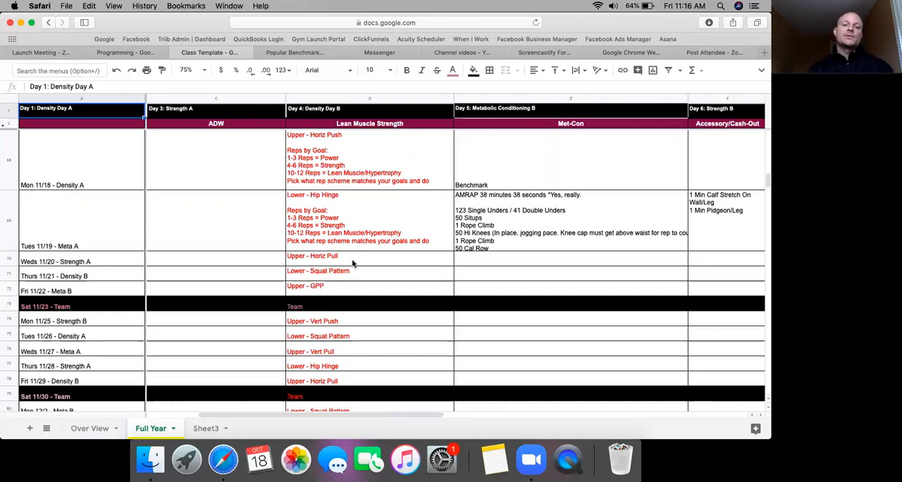
mouse_move(432, 242)
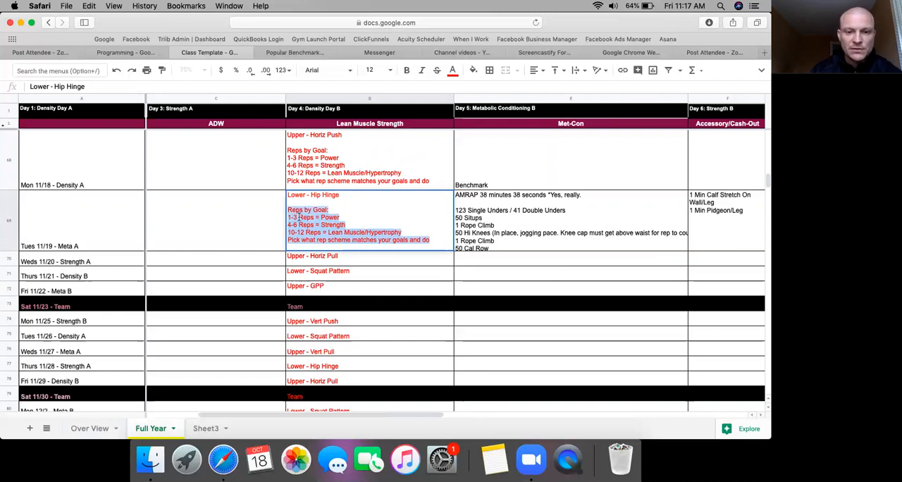
Copy the Tues 11/19 reps-by-goal note and select the Weds 11/20 cell D70
right_click(314, 219)
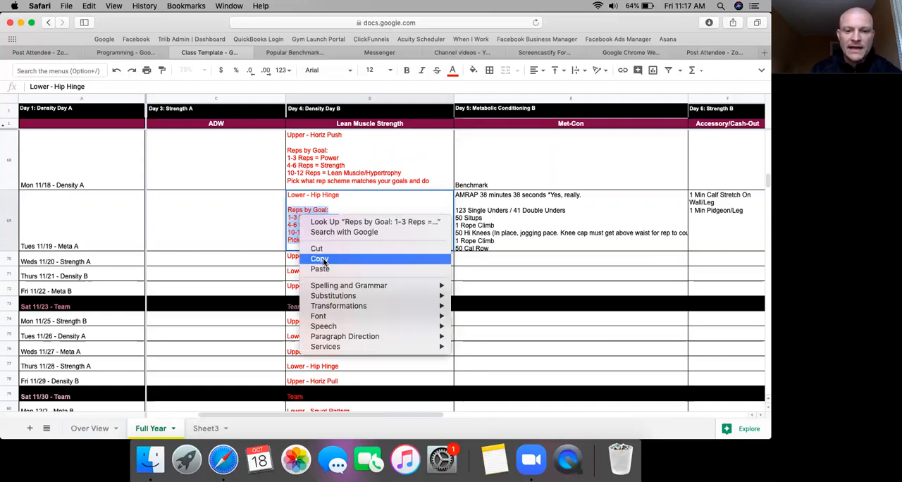
left_click(319, 259)
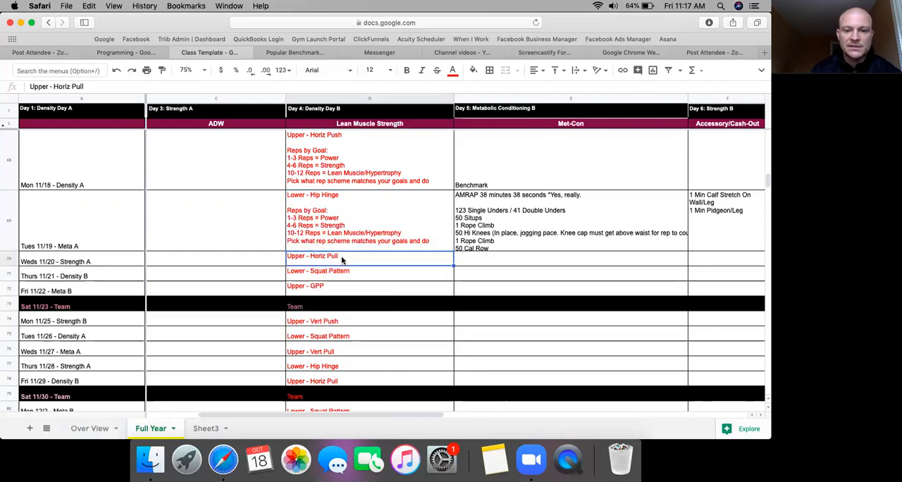
left_click(331, 256)
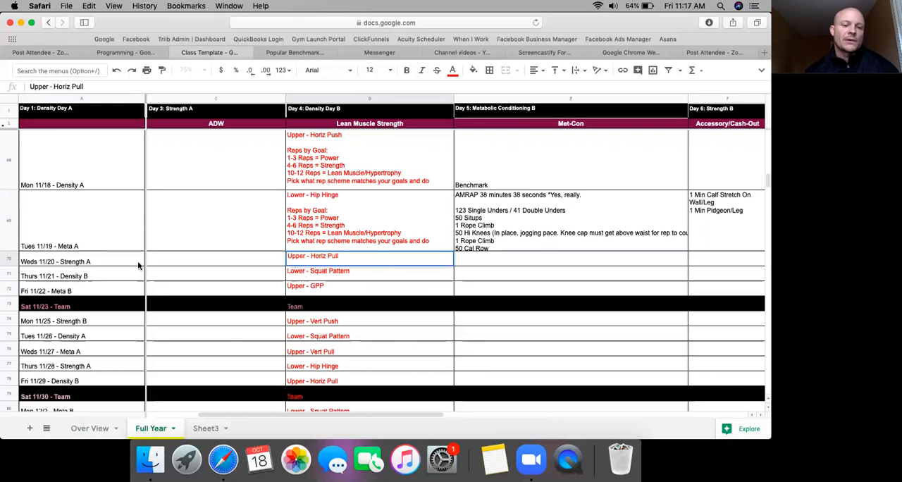
left_click(312, 255)
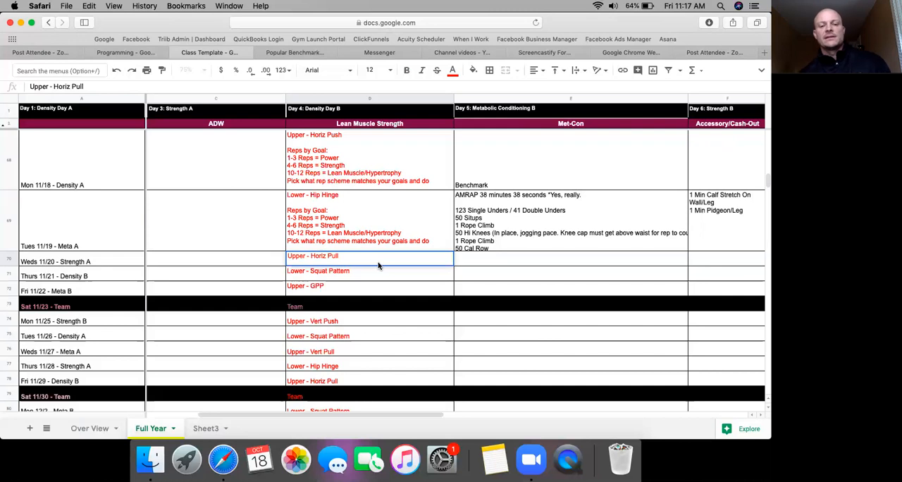
mouse_move(363, 259)
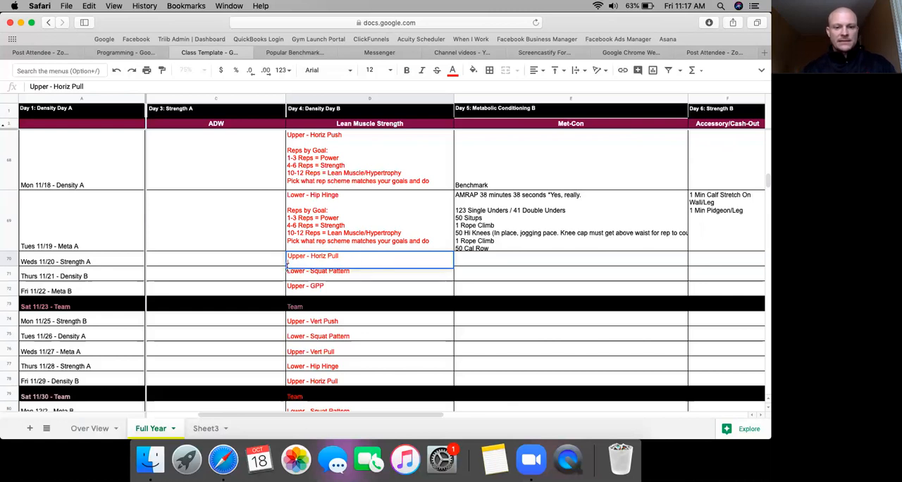
Paste the reps-by-goal note after the existing text in cell D70
right_click(312, 255)
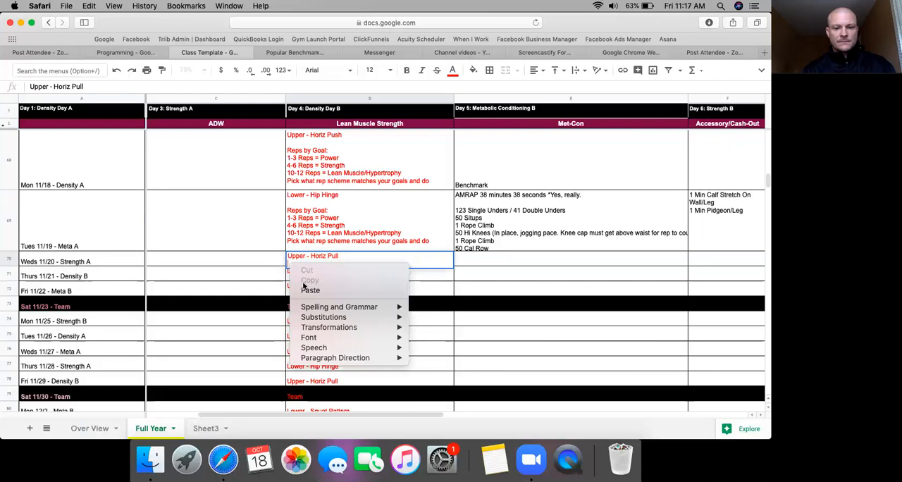
left_click(310, 289)
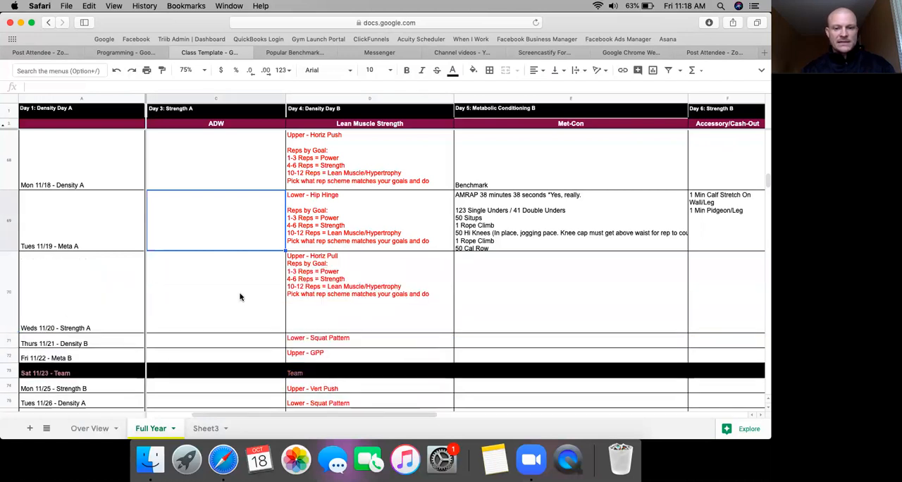
mouse_move(391, 289)
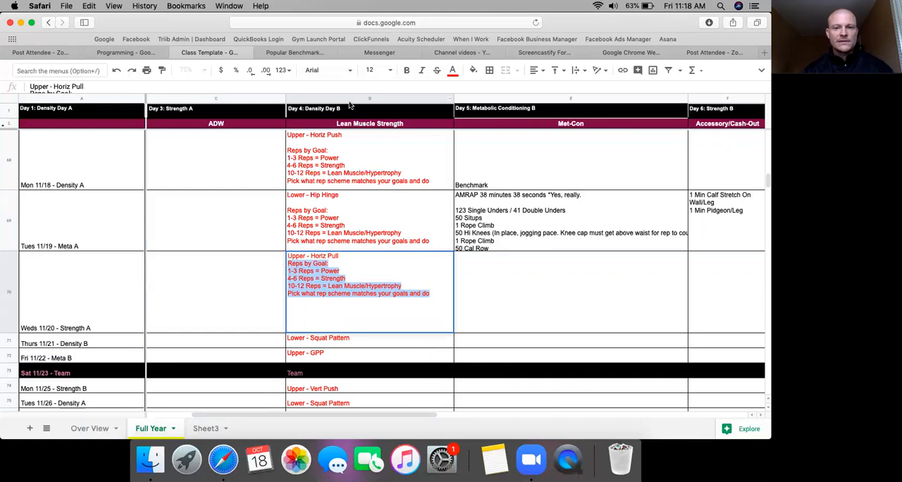
Recolor the pasted reps-by-goal note text black
left_click(452, 70)
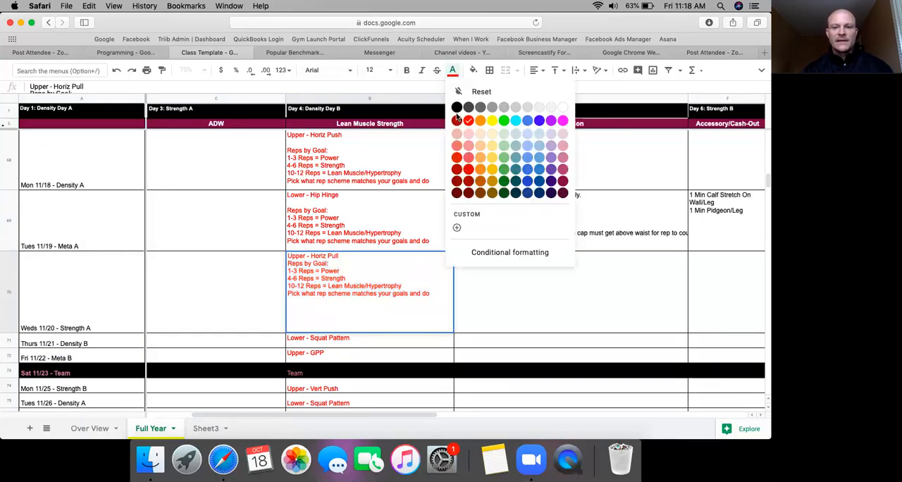
left_click(456, 107)
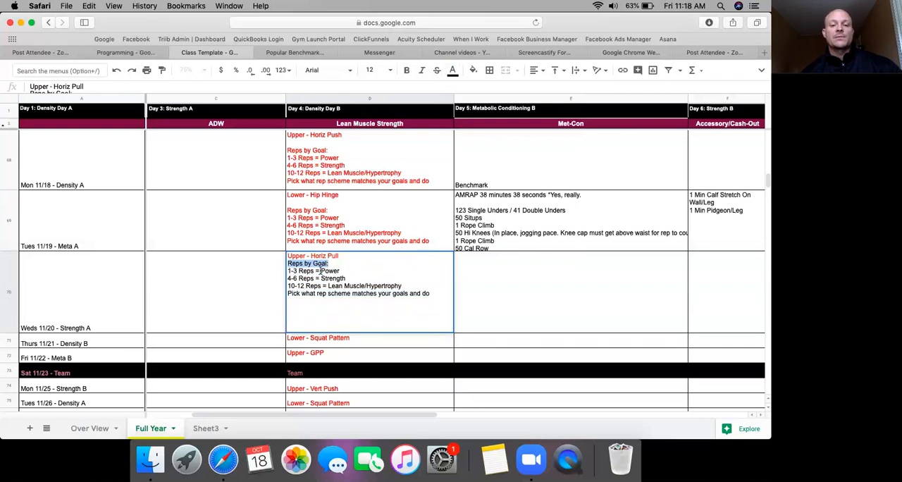
mouse_move(398, 274)
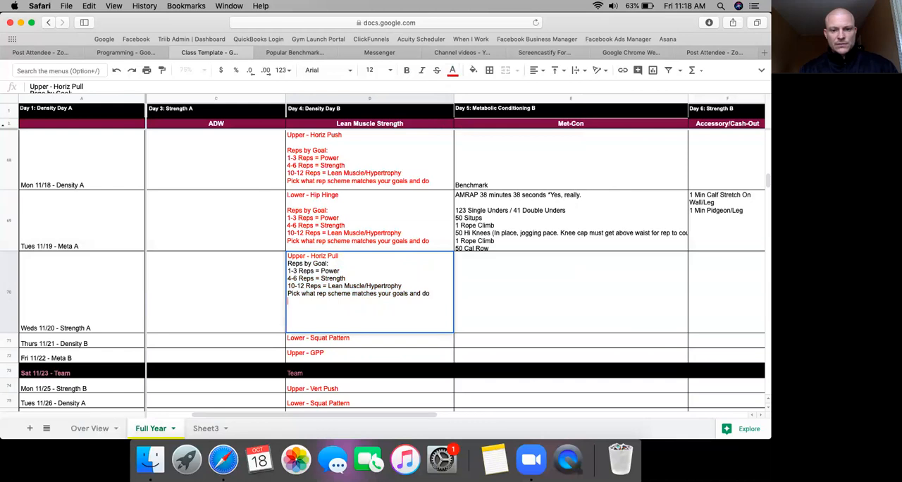
mouse_move(537, 270)
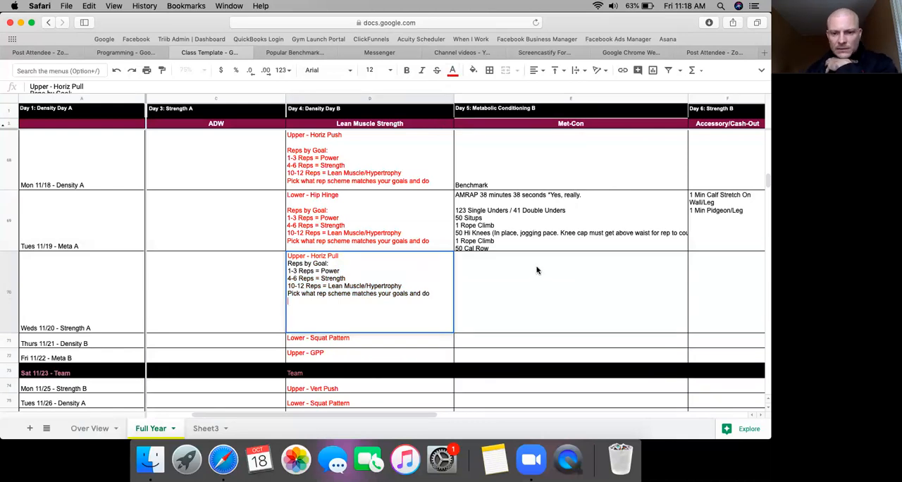
mouse_move(460, 217)
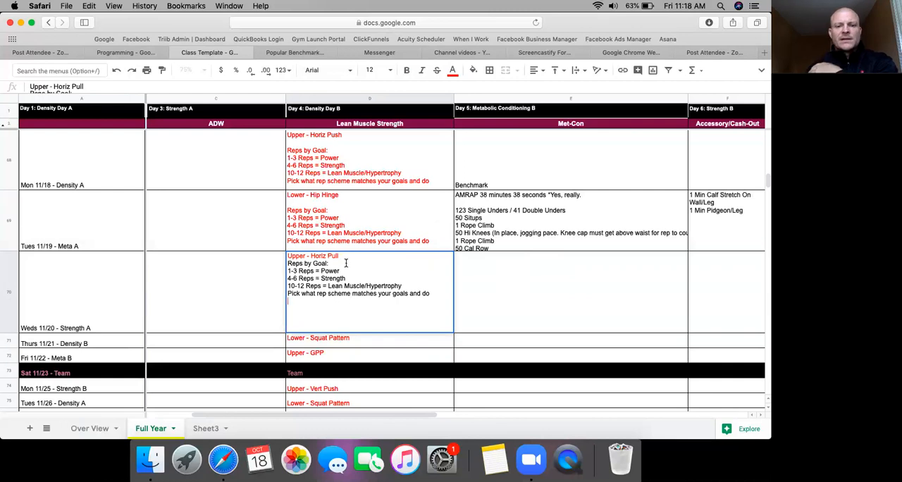
mouse_move(484, 234)
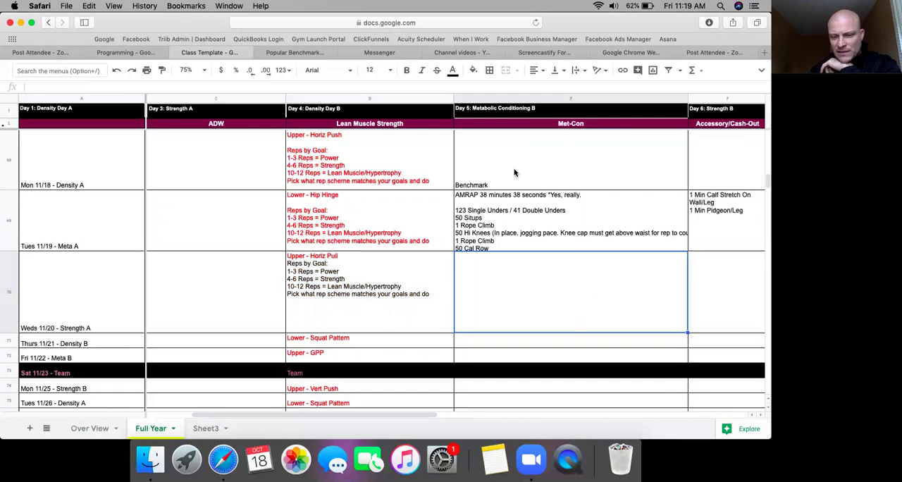
mouse_move(493, 217)
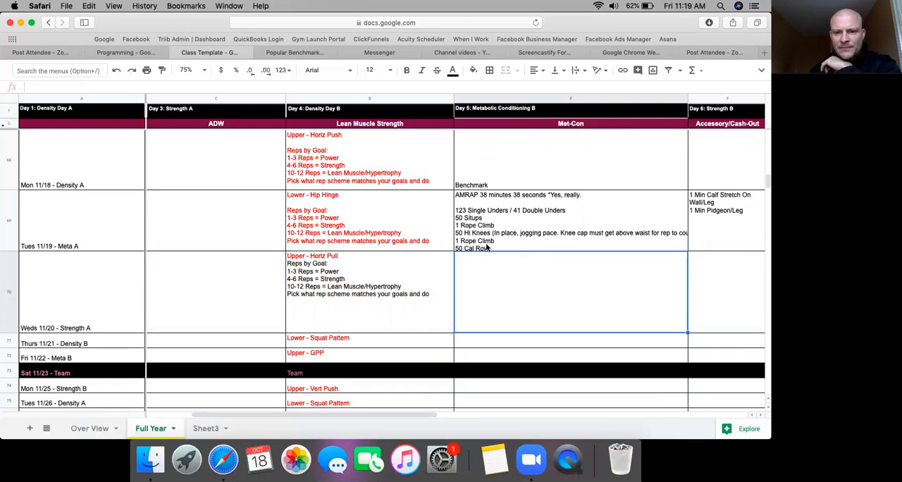
mouse_move(334, 222)
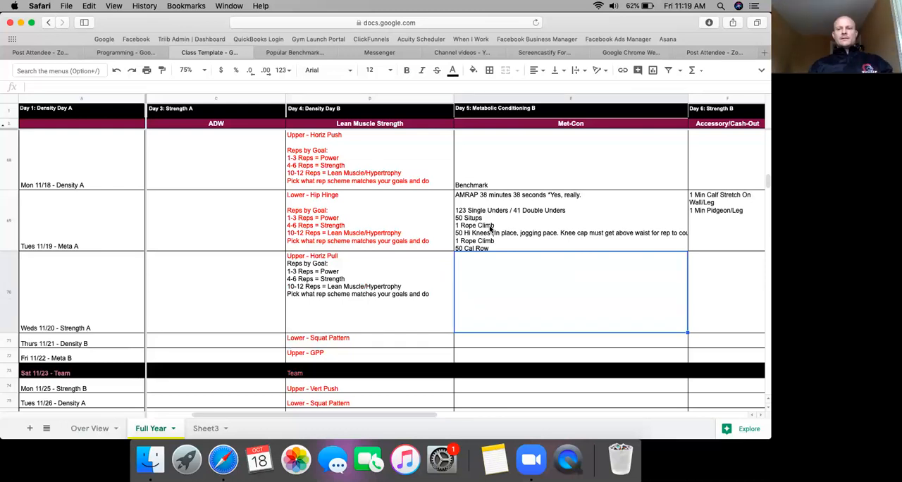
mouse_move(492, 162)
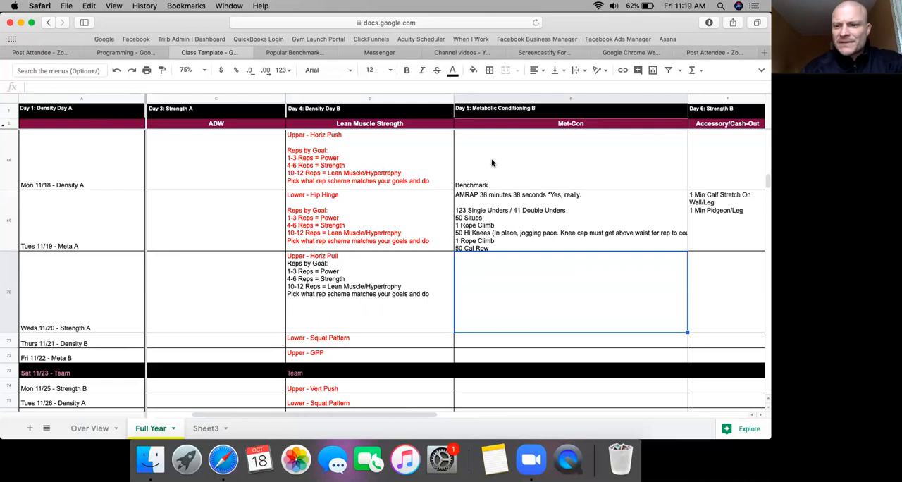
mouse_move(467, 275)
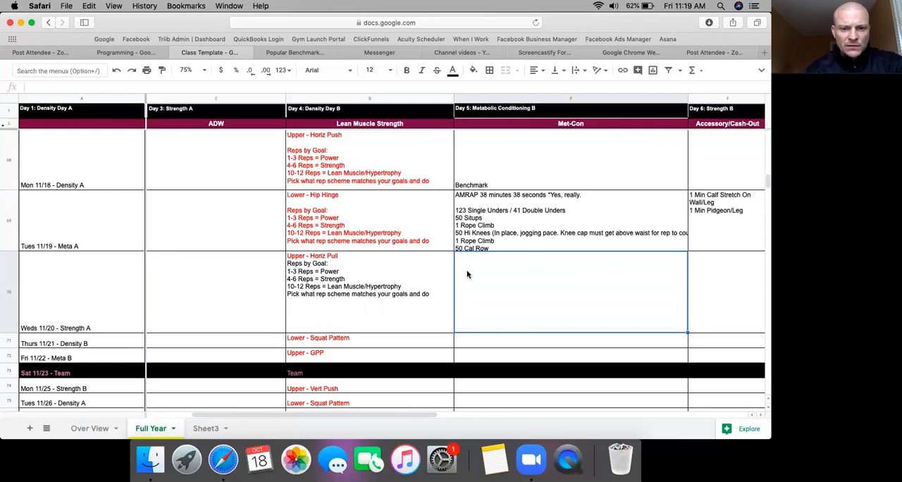
mouse_move(295, 309)
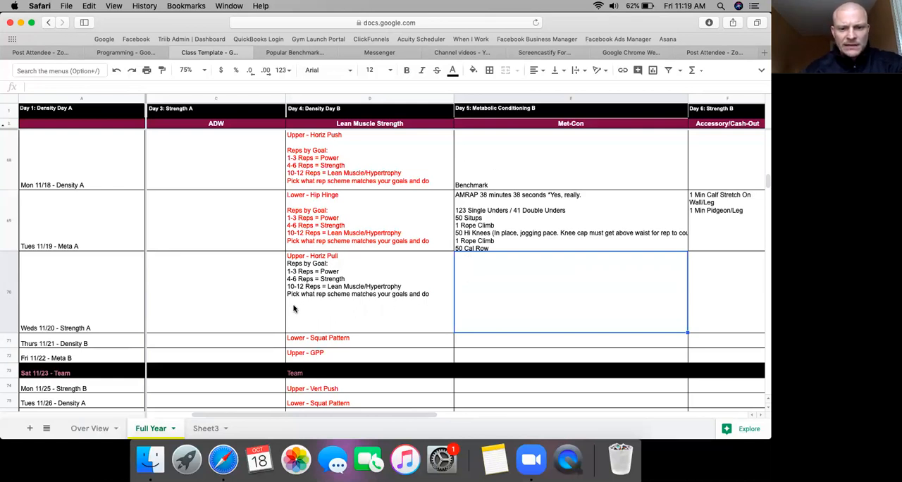
left_click(369, 292)
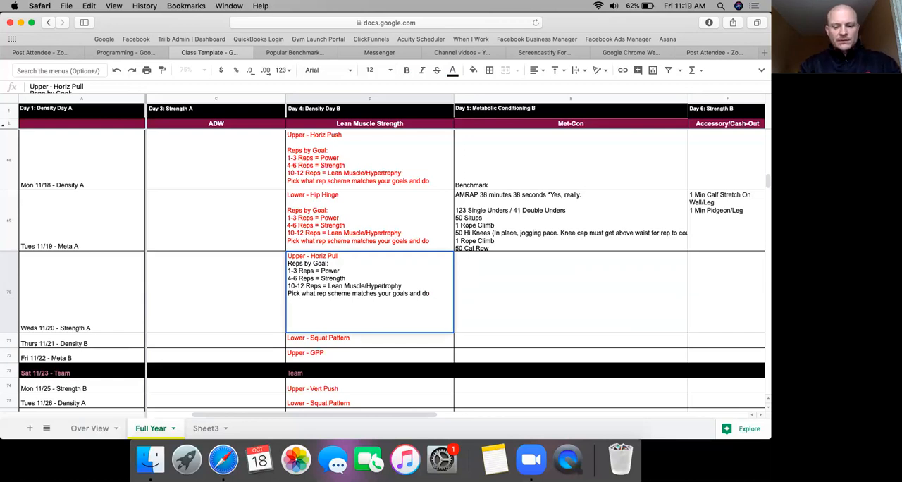
Type 'Bent Bar Row' on a new line in D70 and commit it
type("Bent")
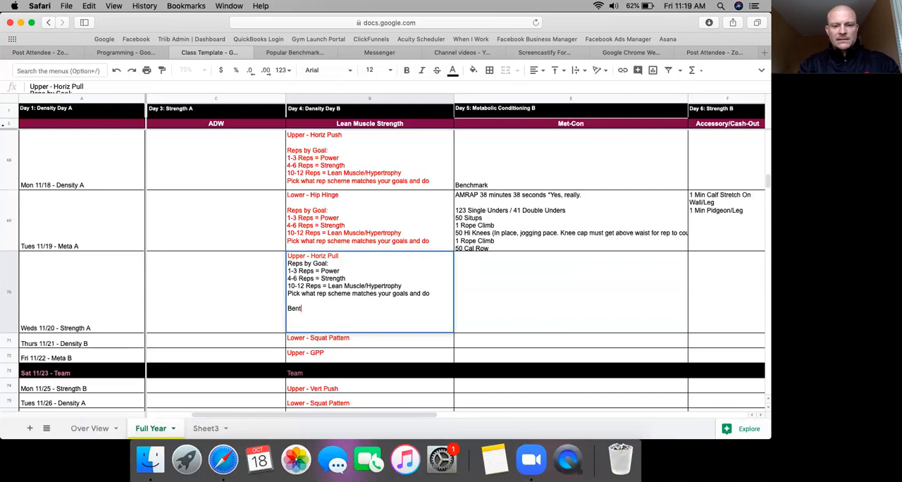
type("Bar")
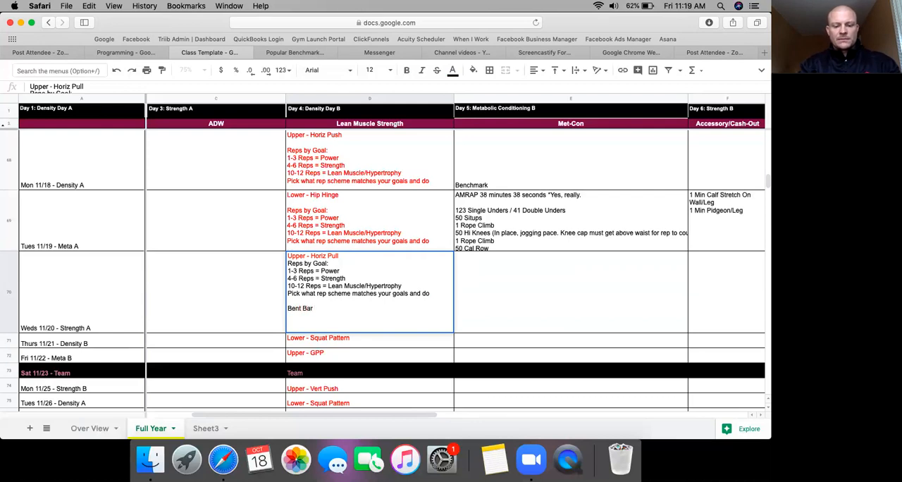
type("Row")
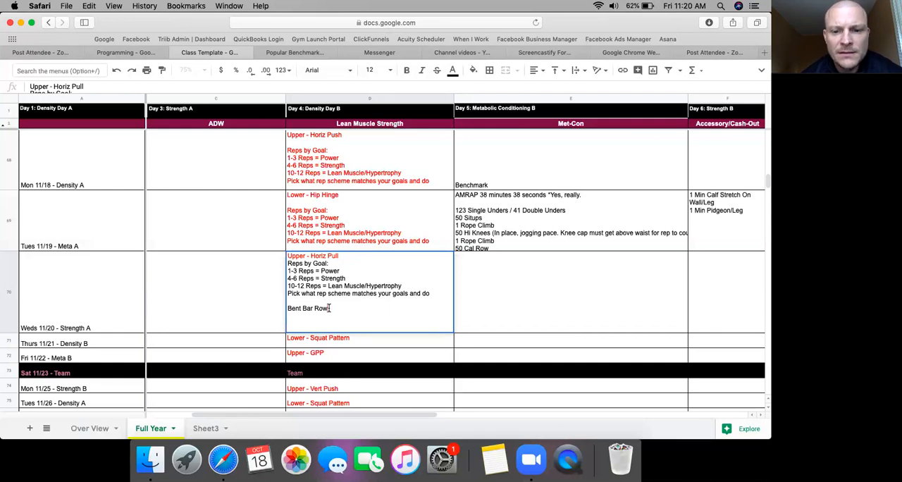
mouse_move(411, 297)
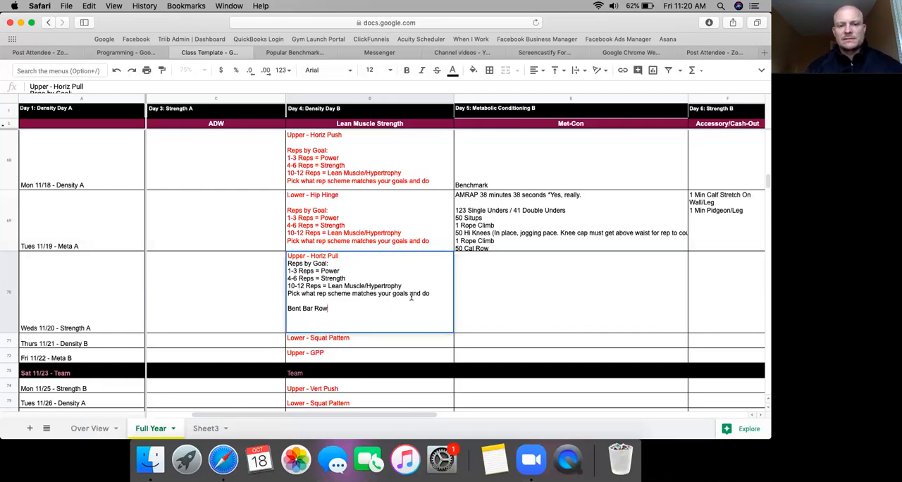
scroll("down", 3)
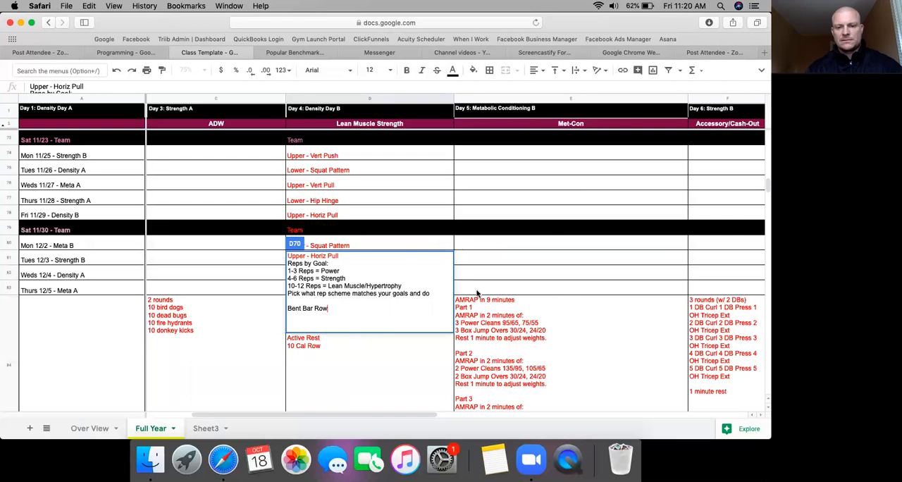
scroll("up", 3)
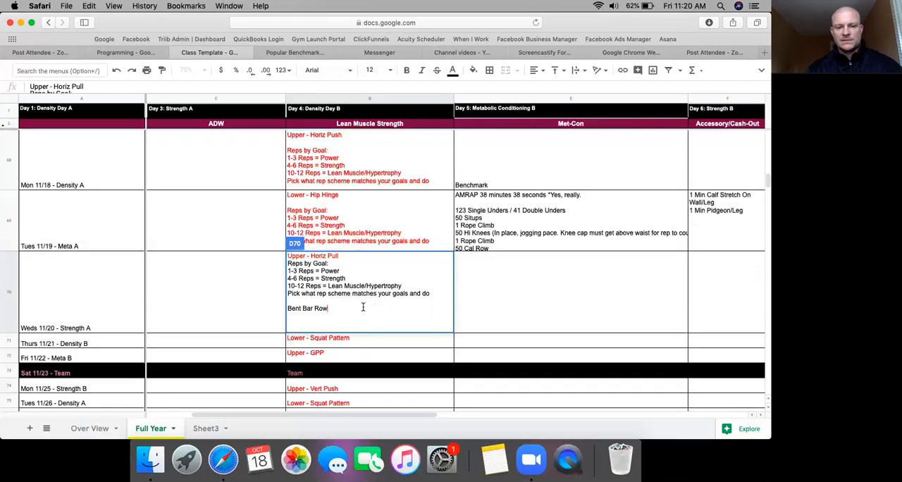
left_click(570, 291)
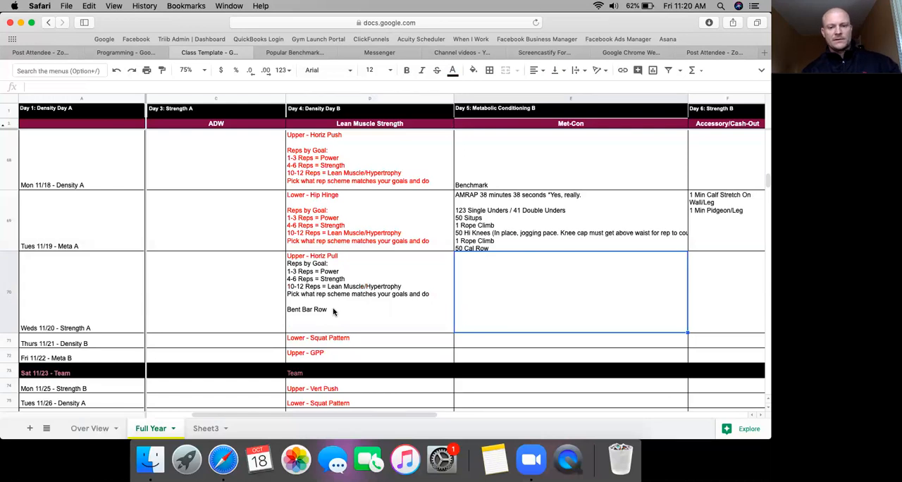
mouse_move(288, 312)
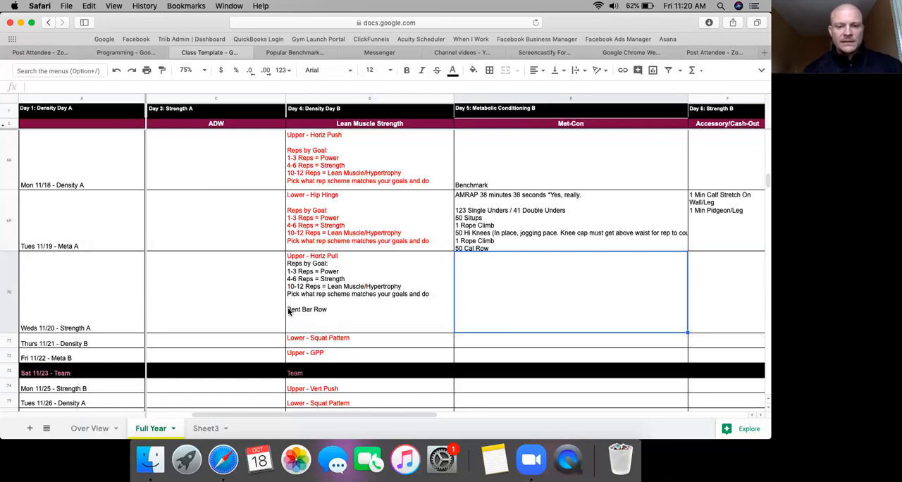
left_click(367, 282)
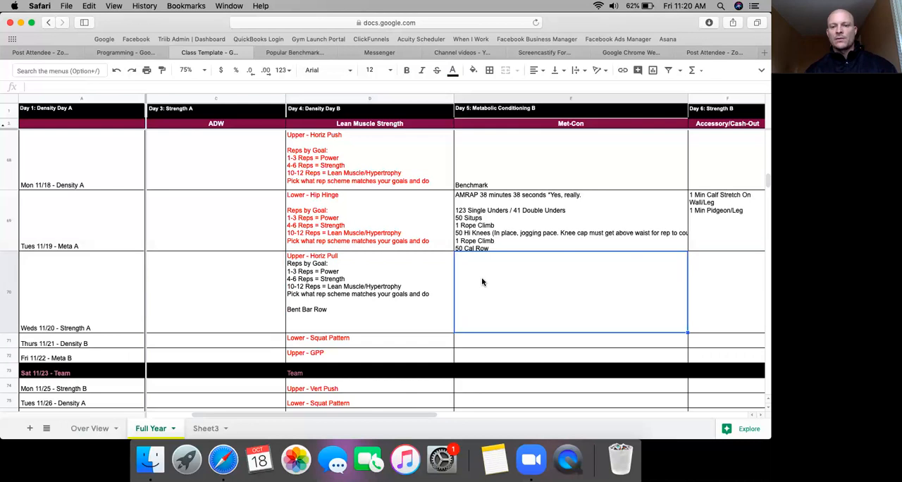
mouse_move(511, 292)
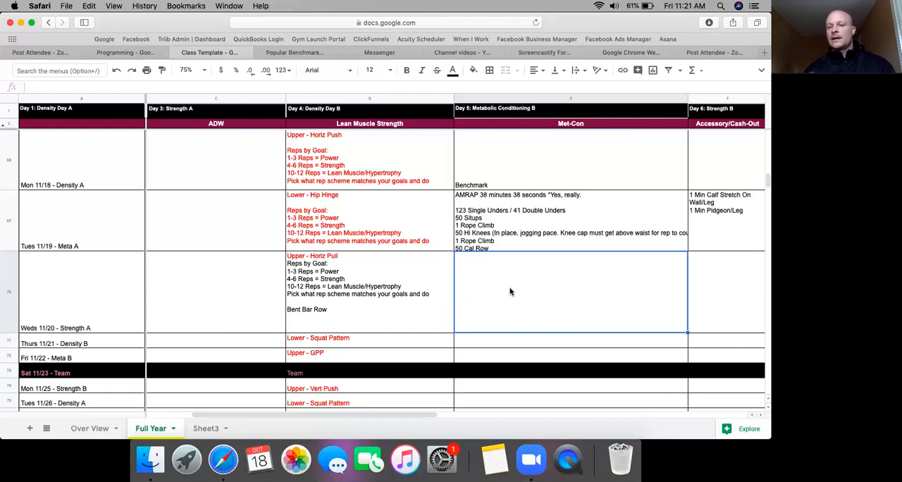
mouse_move(98, 331)
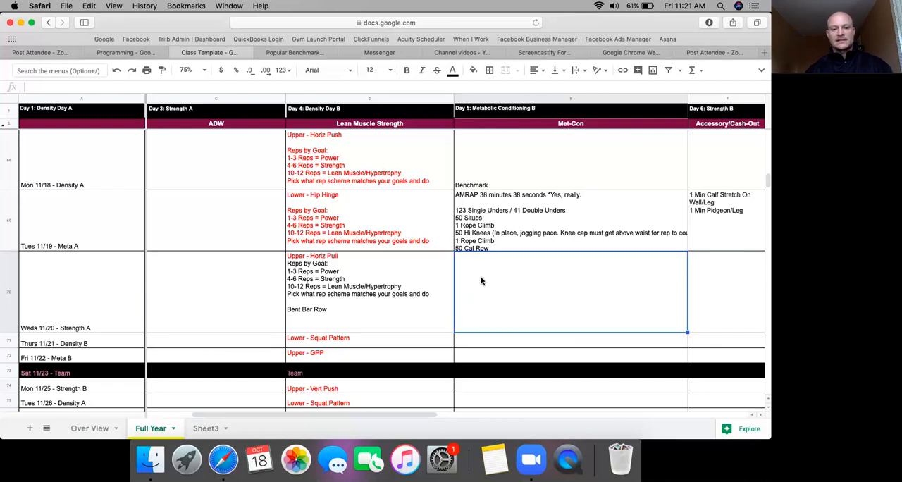
mouse_move(365, 343)
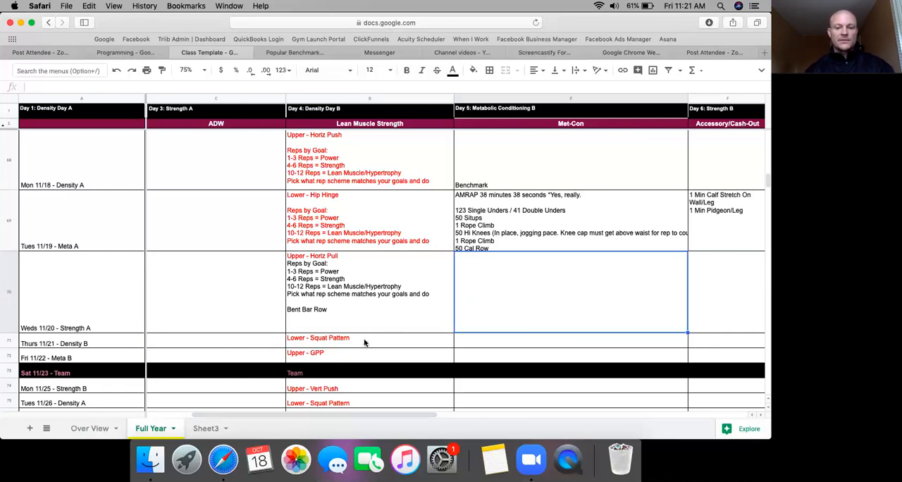
mouse_move(119, 341)
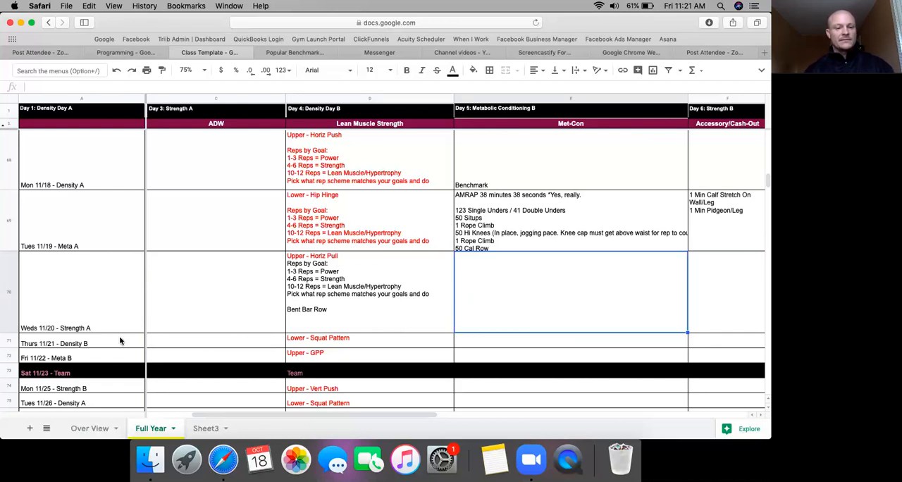
mouse_move(299, 343)
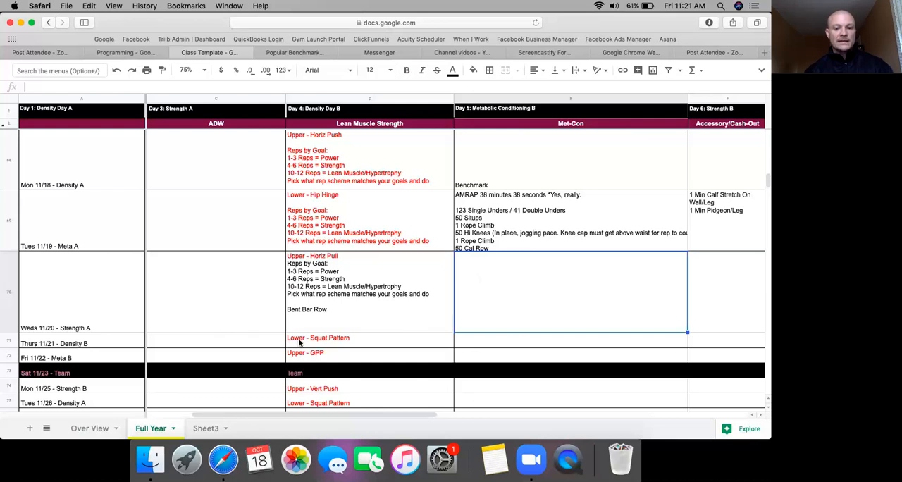
mouse_move(301, 285)
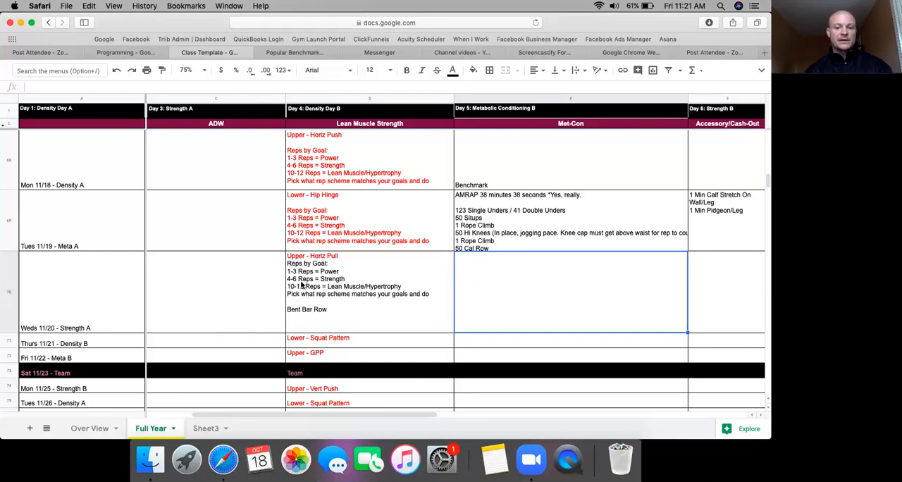
mouse_move(346, 341)
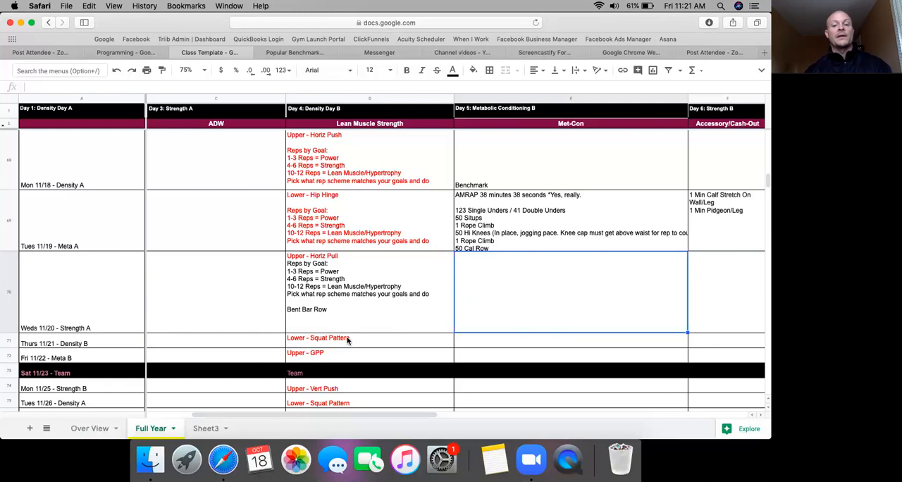
mouse_move(352, 344)
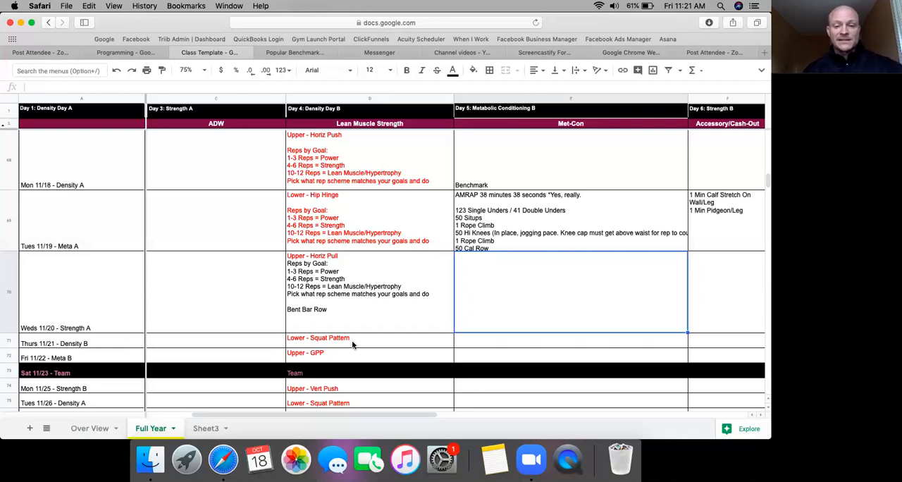
mouse_move(334, 344)
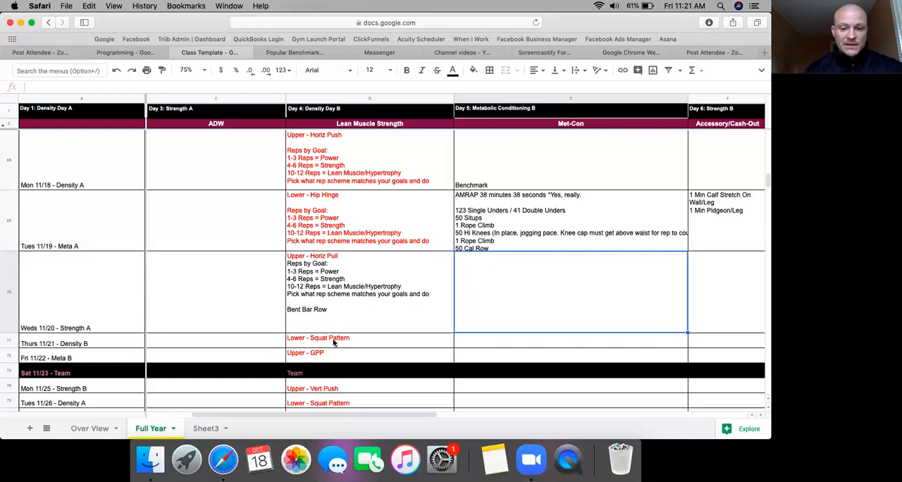
mouse_move(471, 347)
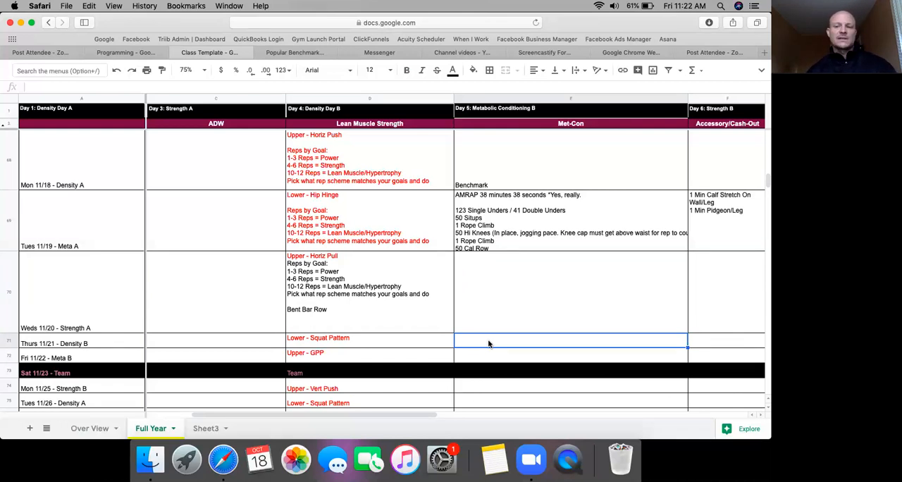
mouse_move(384, 370)
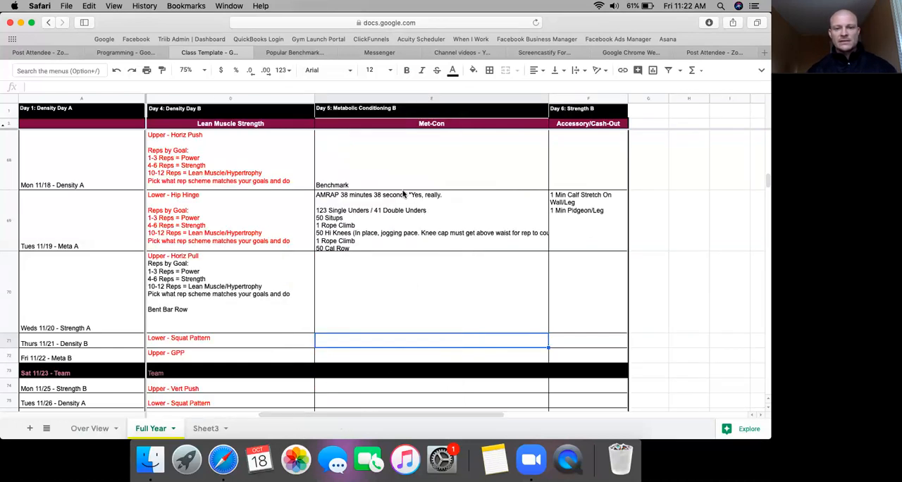
mouse_move(314, 296)
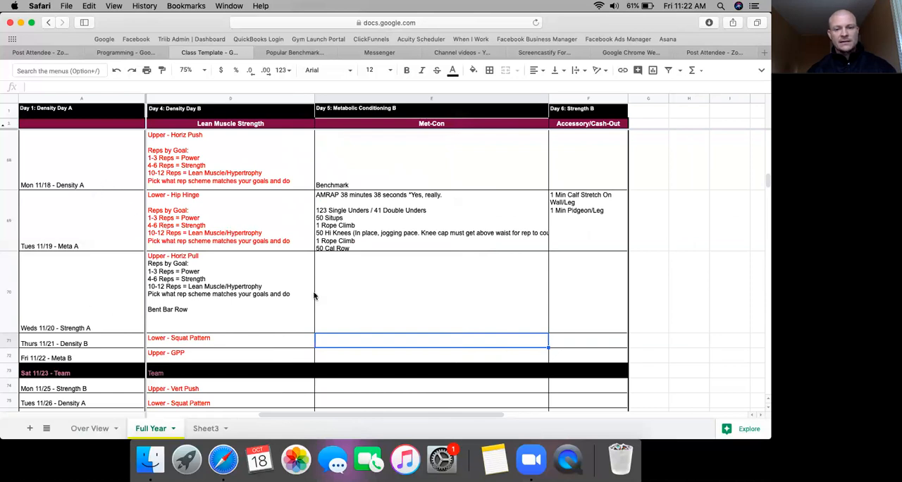
mouse_move(576, 292)
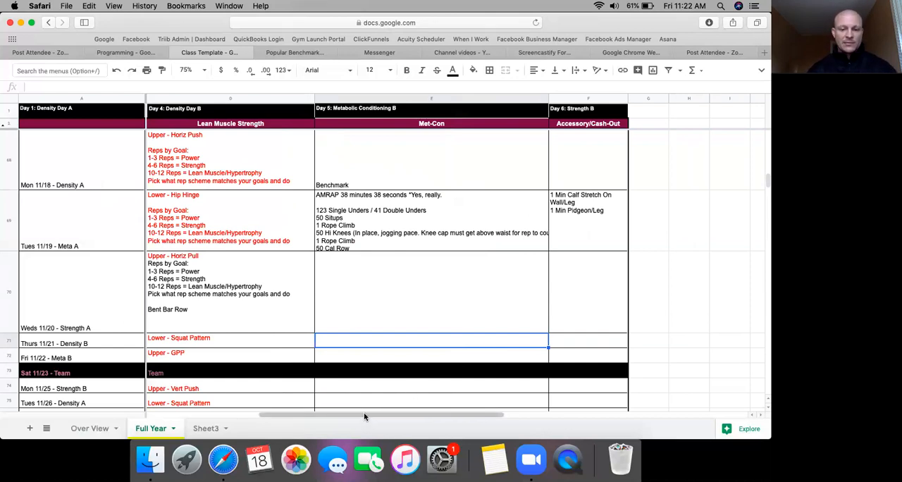
scroll("left", 3)
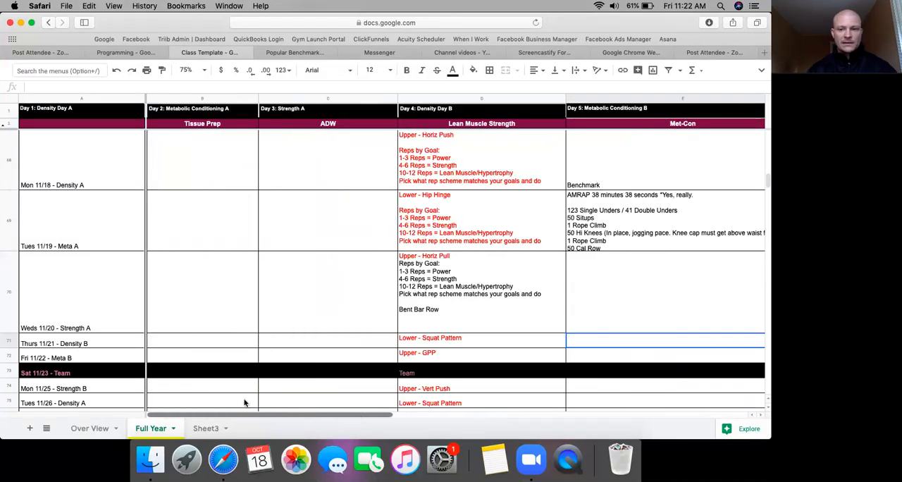
mouse_move(242, 395)
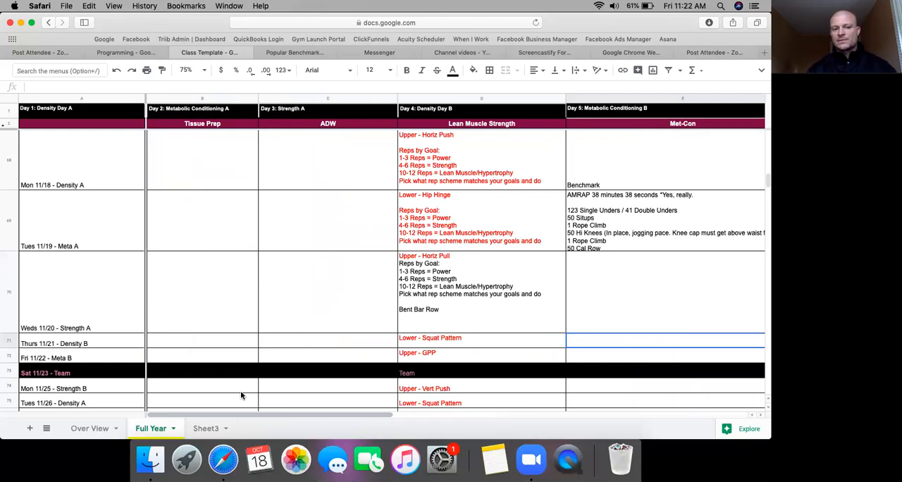
mouse_move(274, 432)
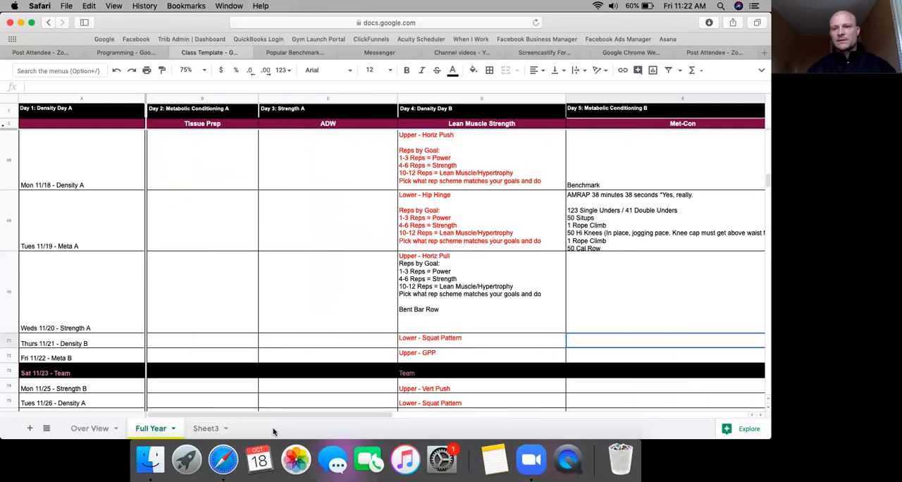